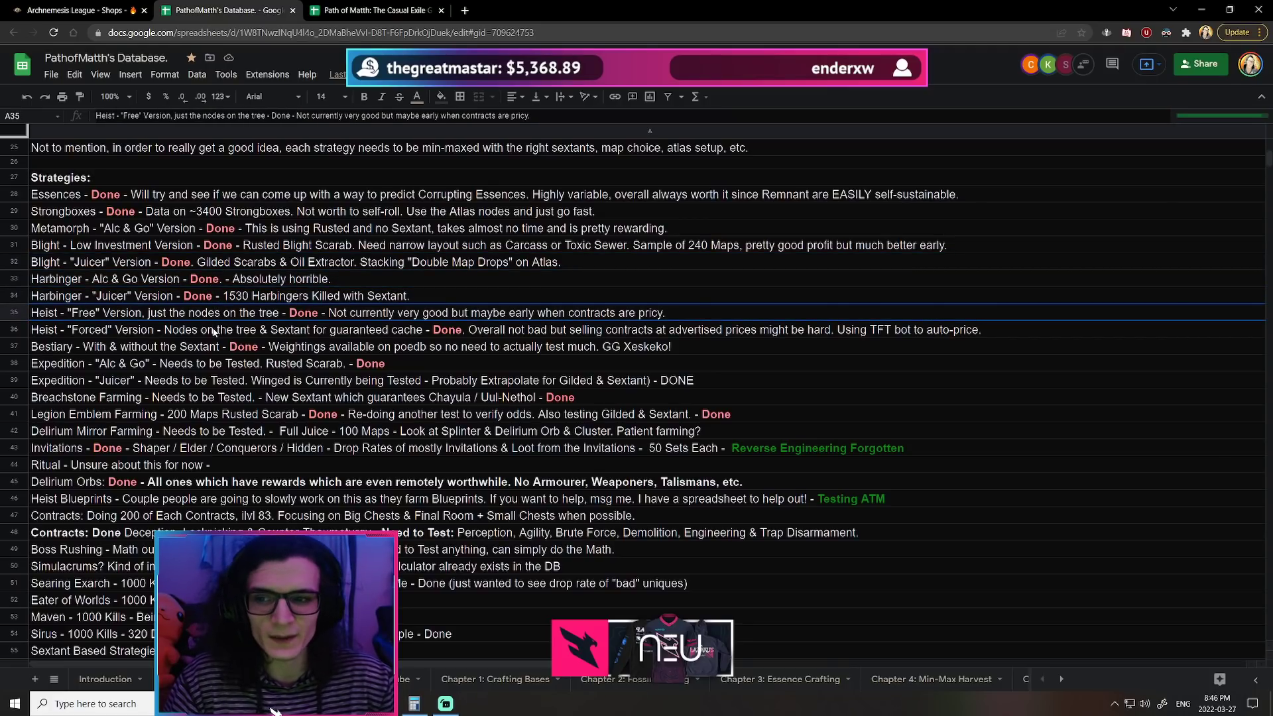
# Step: Highlight the Forced Heist and Legion Emblem Farming strategy notes while scrolling down
pyautogui.click(211, 329)
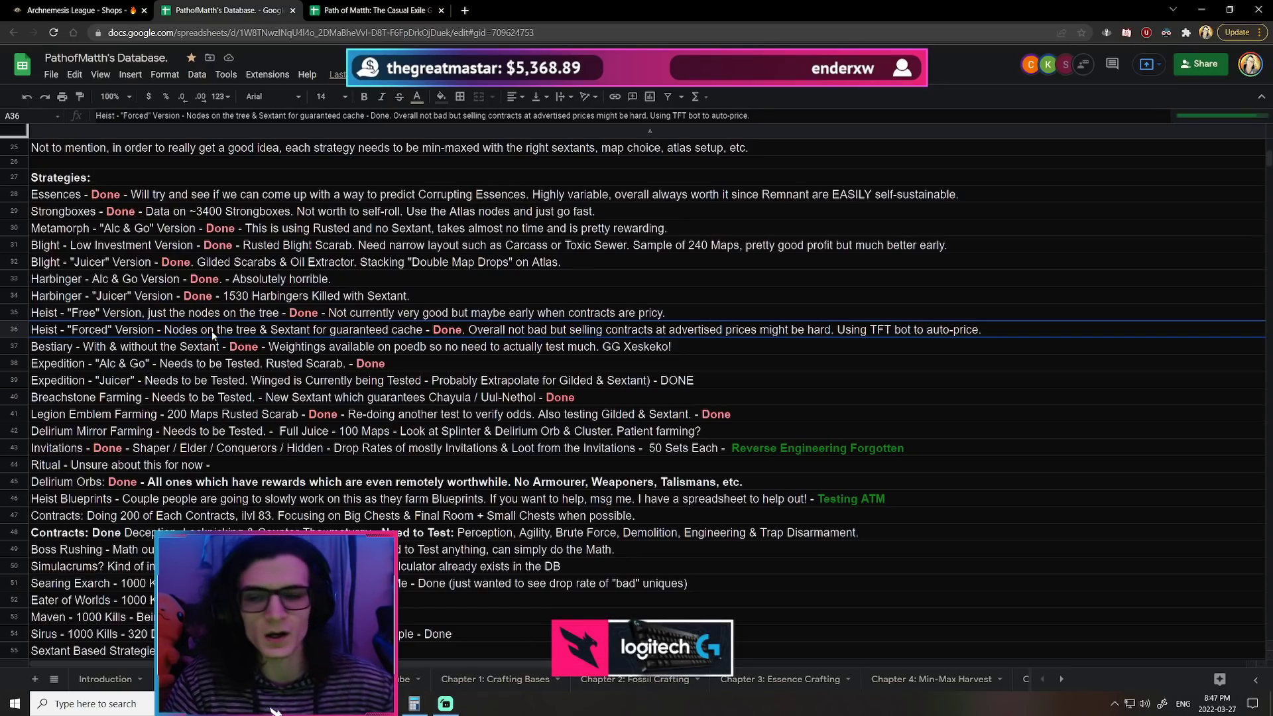
pyautogui.scroll(-3)
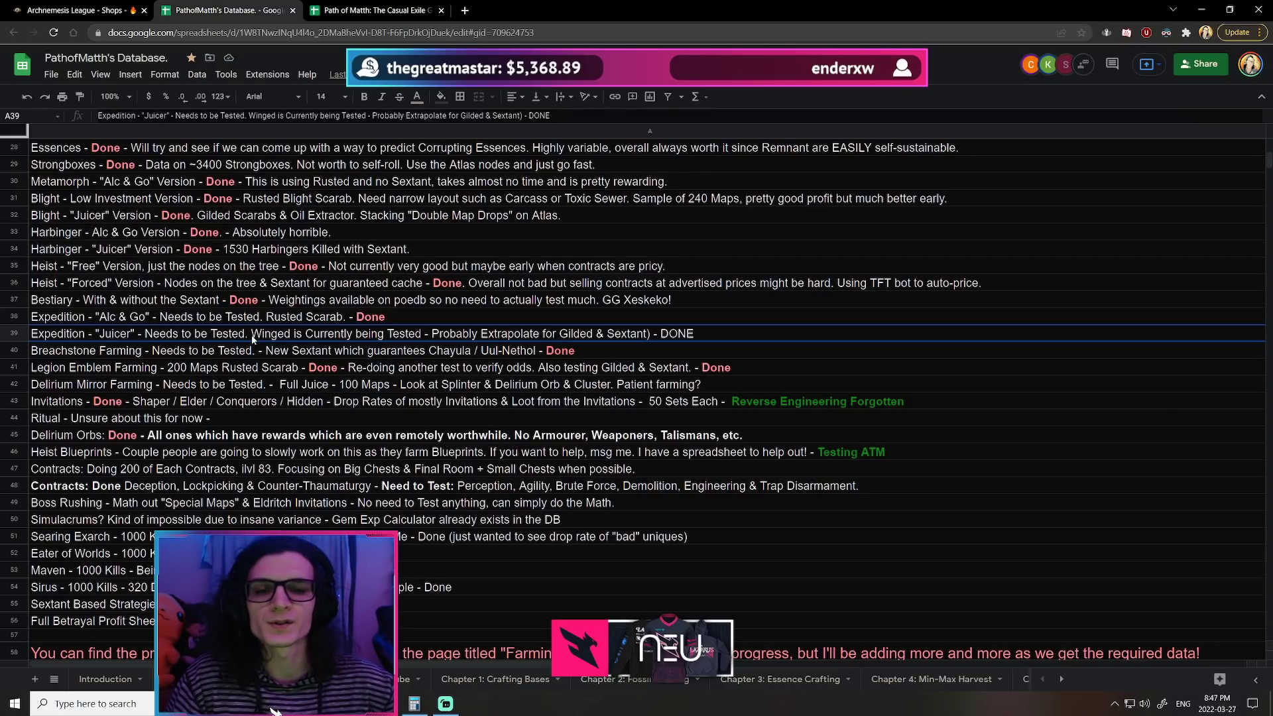
pyautogui.click(240, 350)
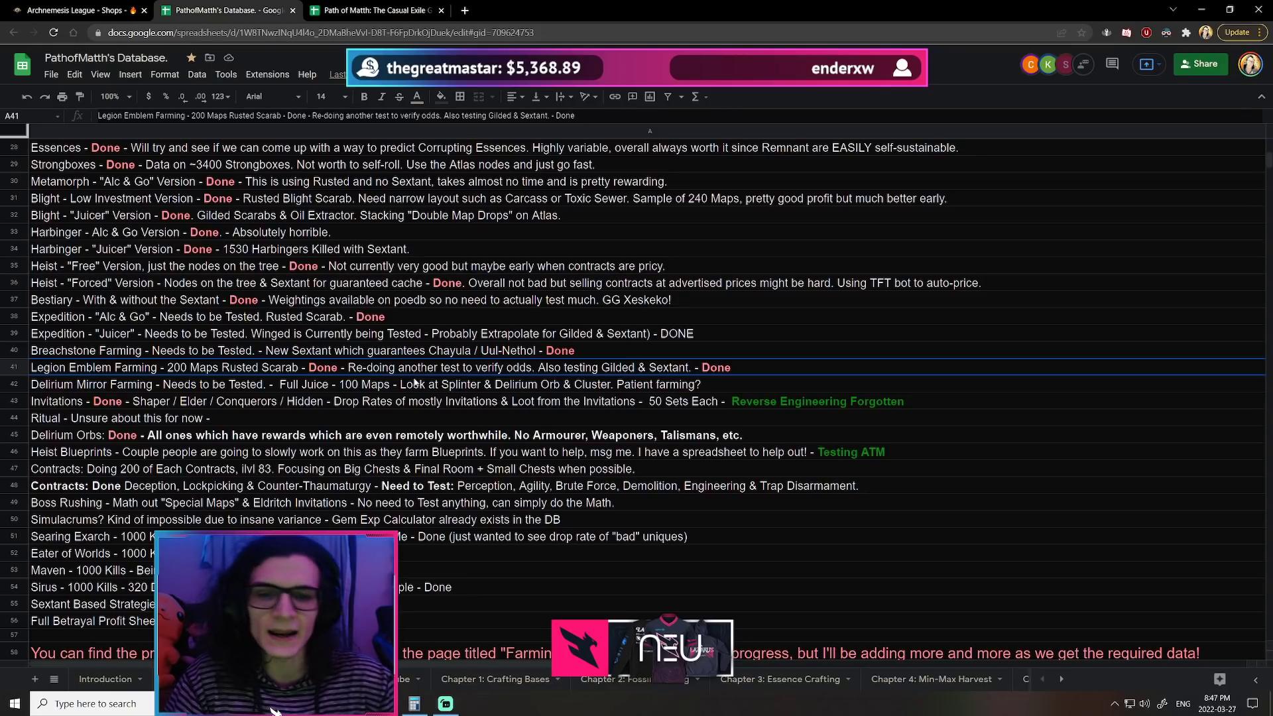
pyautogui.scroll(-3)
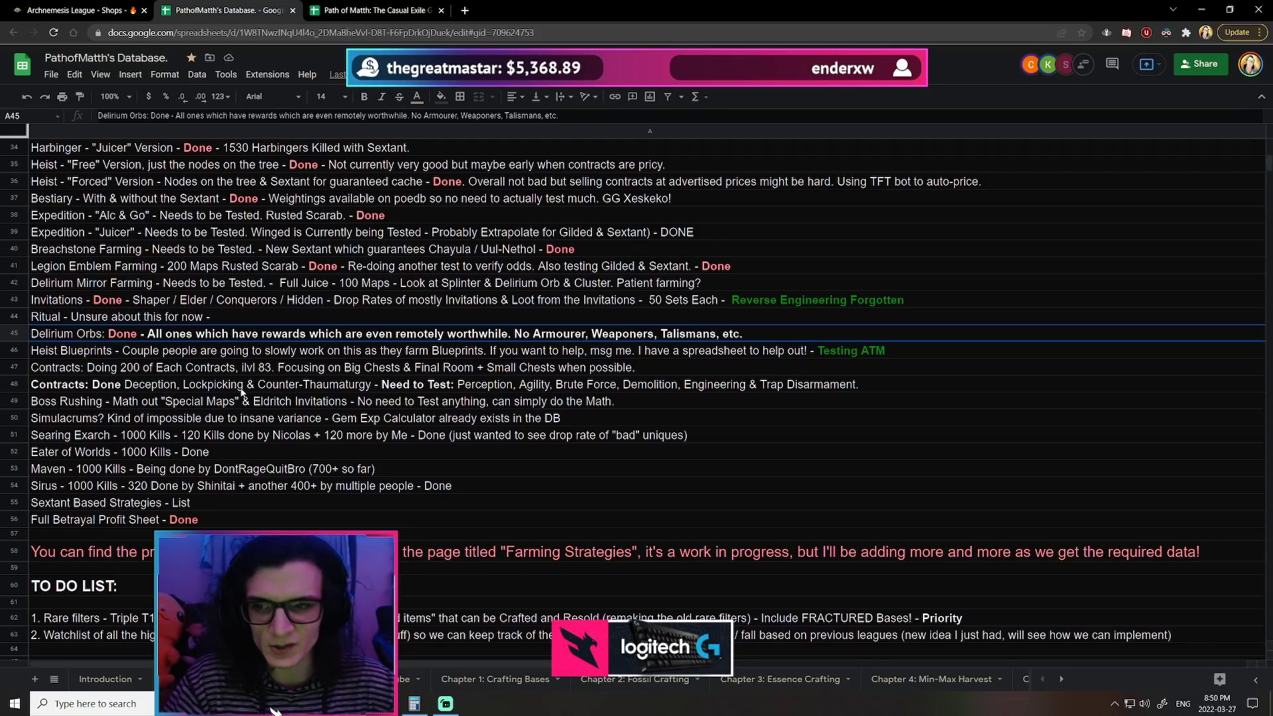
pyautogui.scroll(-3)
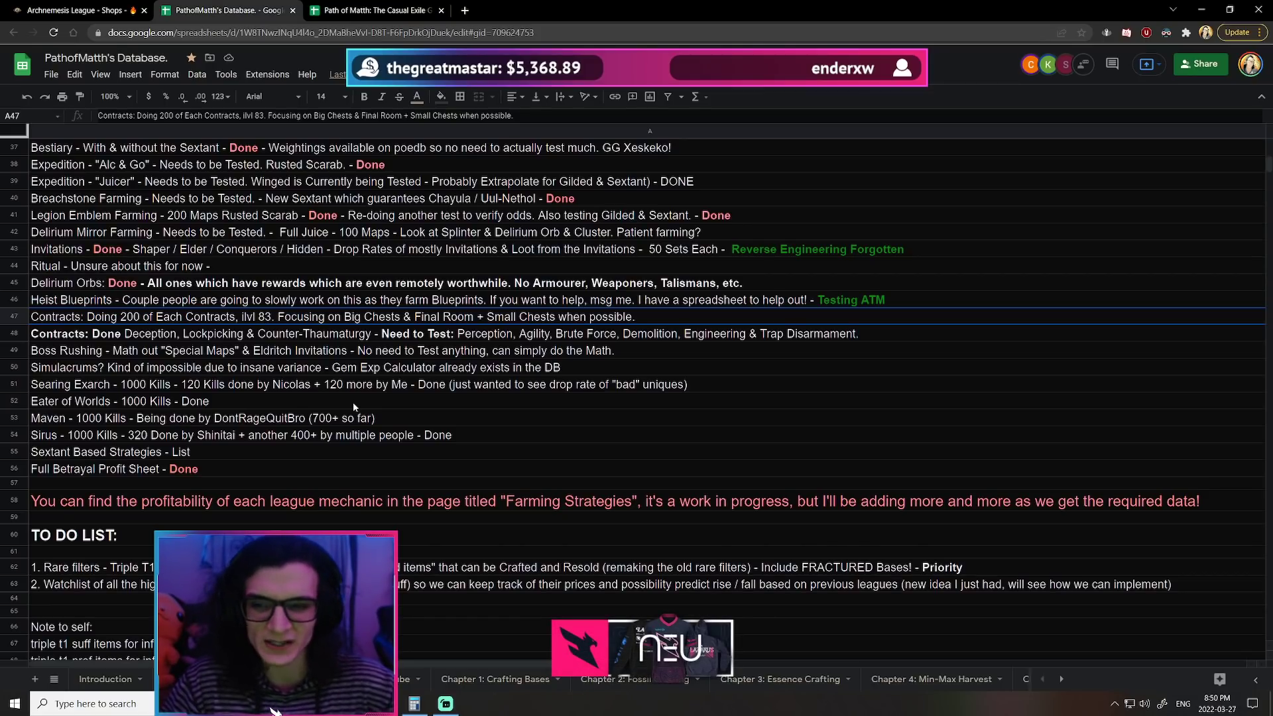
# Step: Highlight the Contracts progress and Boss Rushing notes, then scroll on to Simulacrums
pyautogui.click(145, 333)
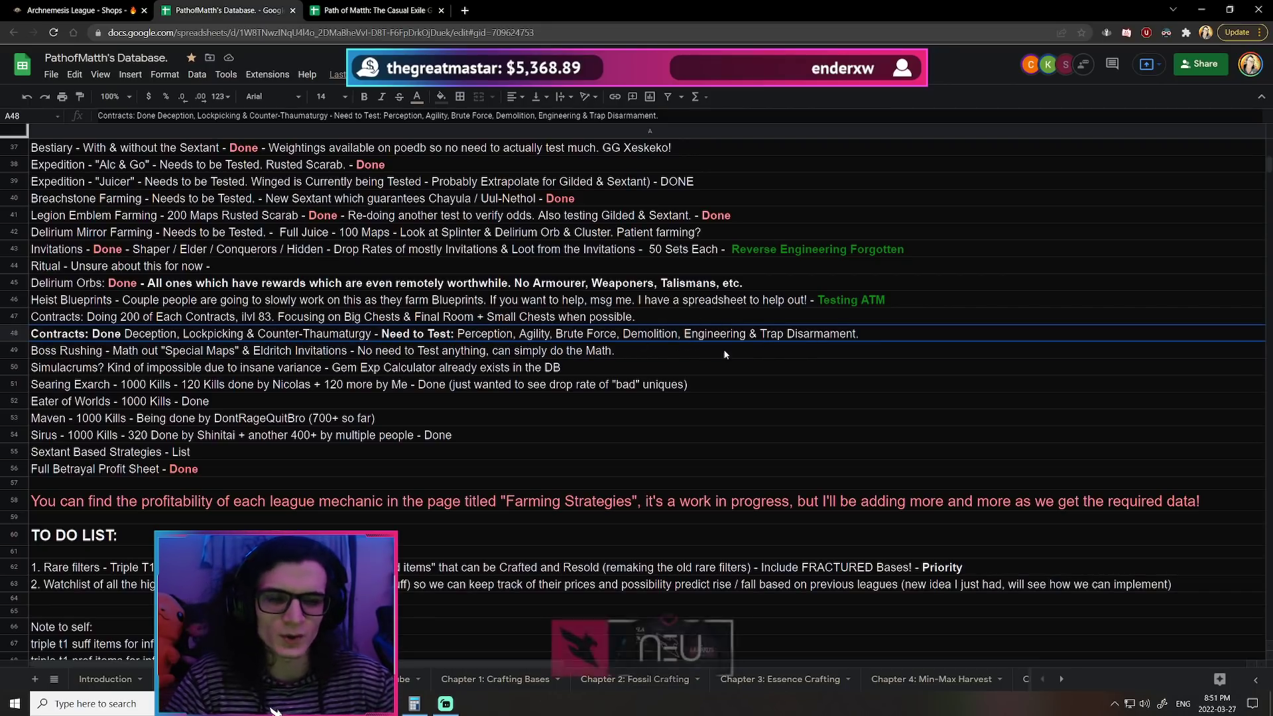
pyautogui.click(301, 350)
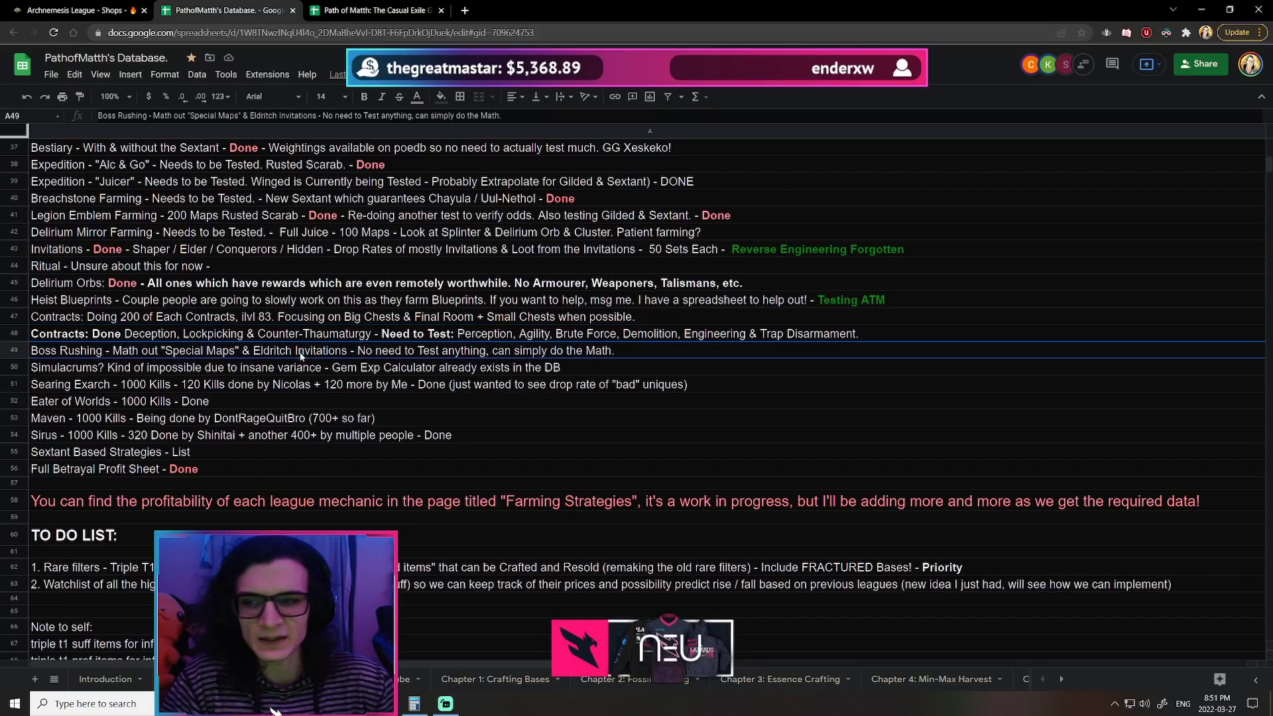
pyautogui.scroll(-3)
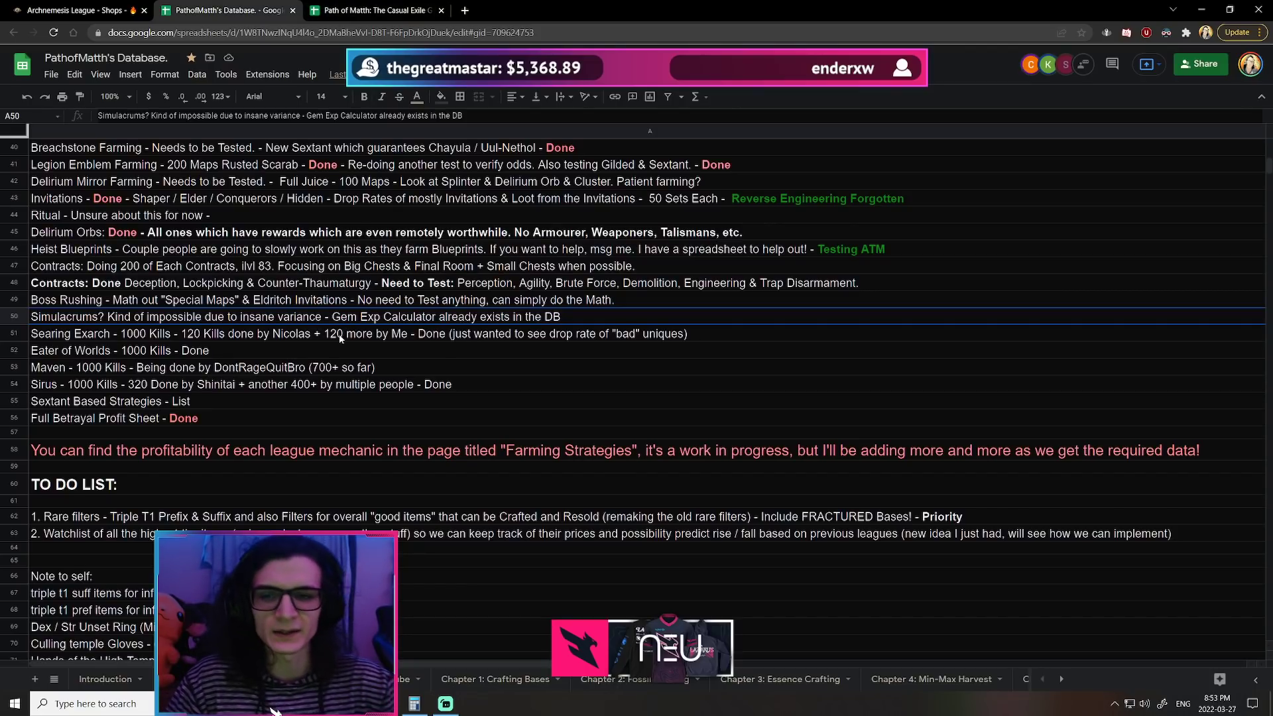
pyautogui.click(325, 333)
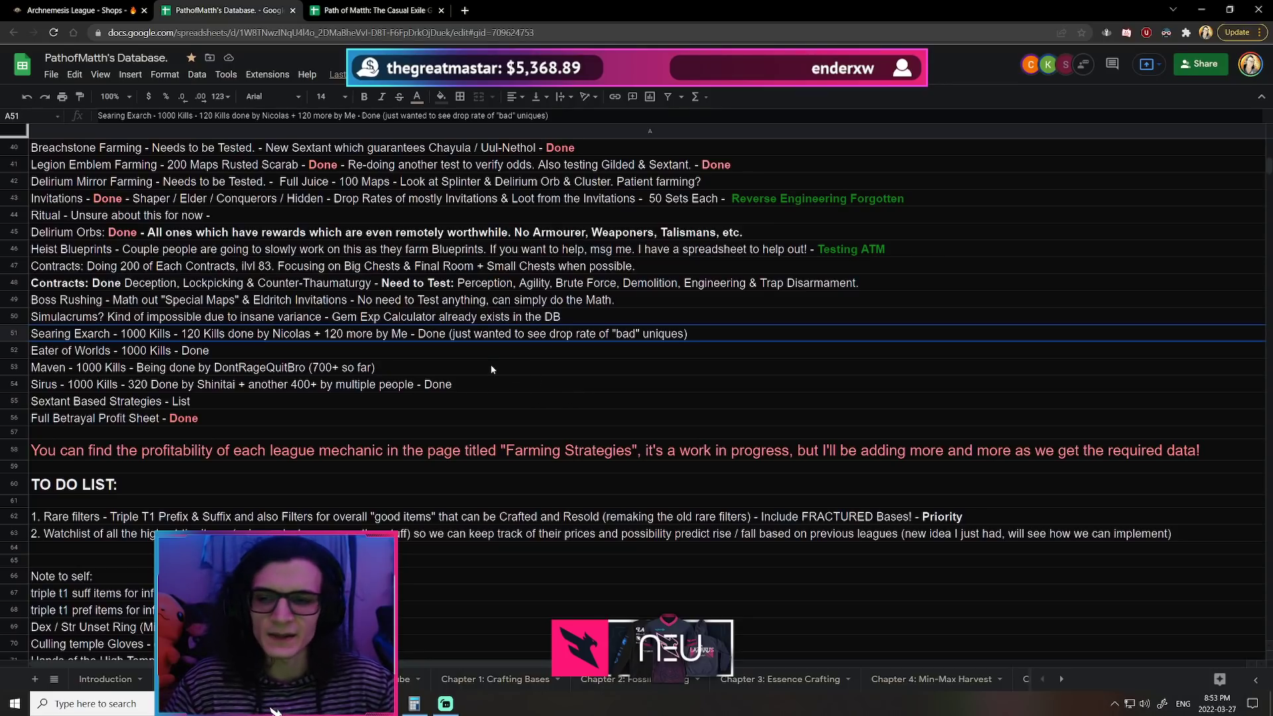
pyautogui.scroll(-3)
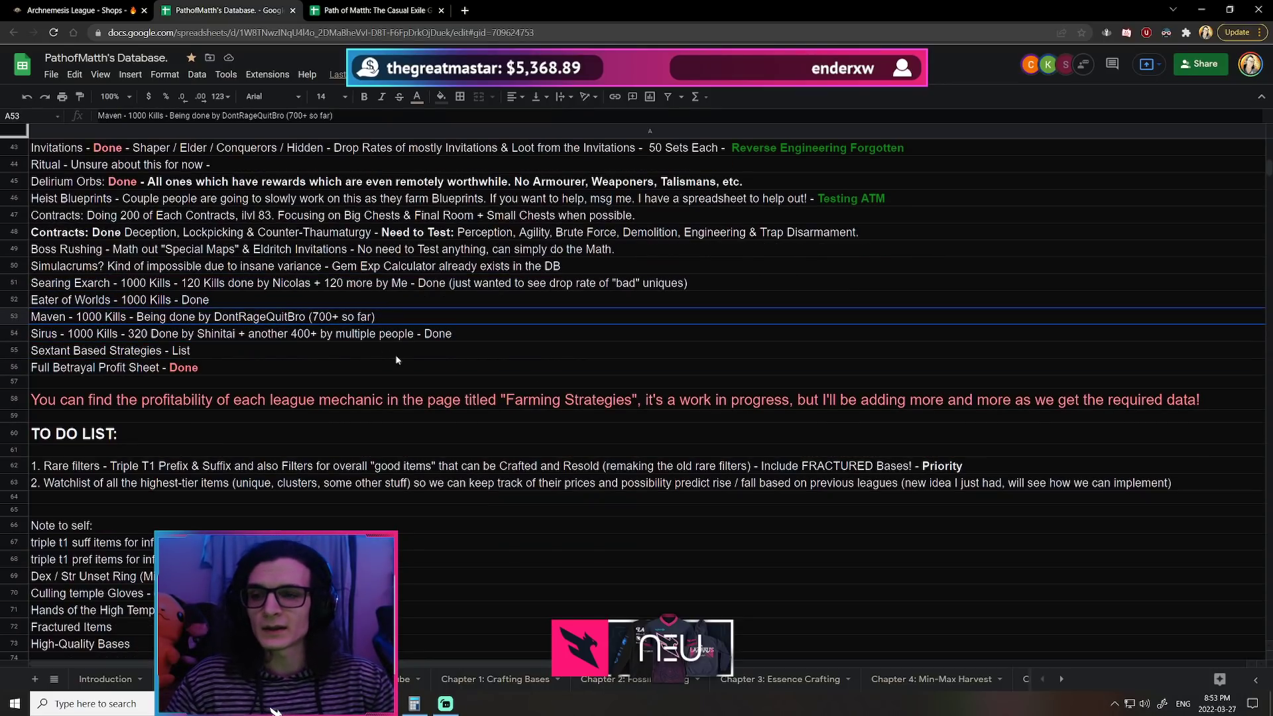
pyautogui.moveTo(437, 383)
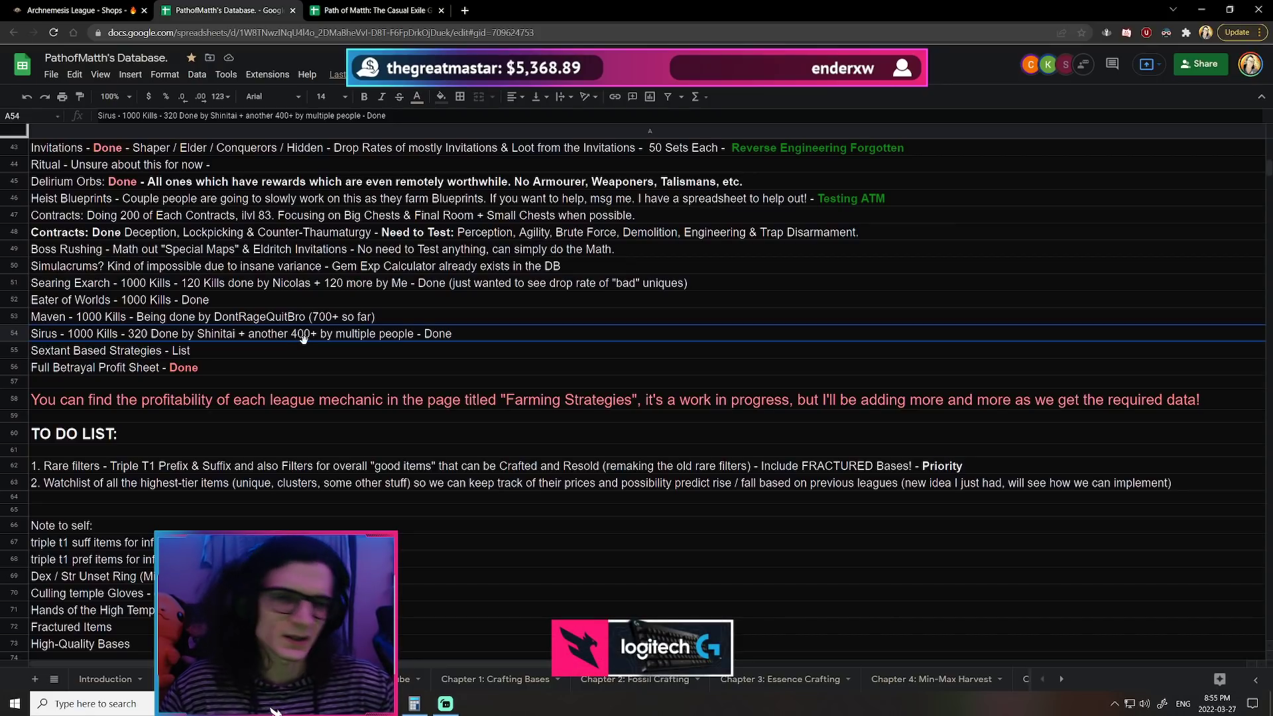
# Step: Select the Sextant Based Strategies note, then switch to The Casual Exile Guide spreadsheet
pyautogui.click(110, 350)
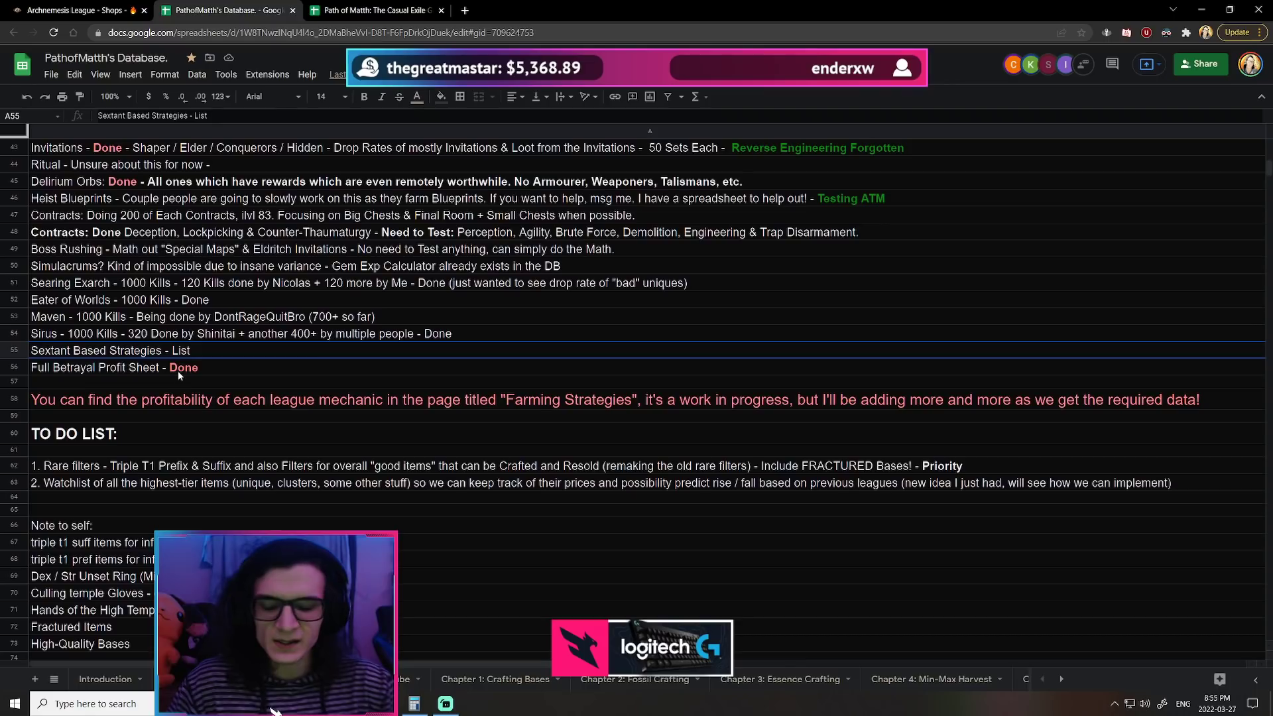
pyautogui.click(105, 367)
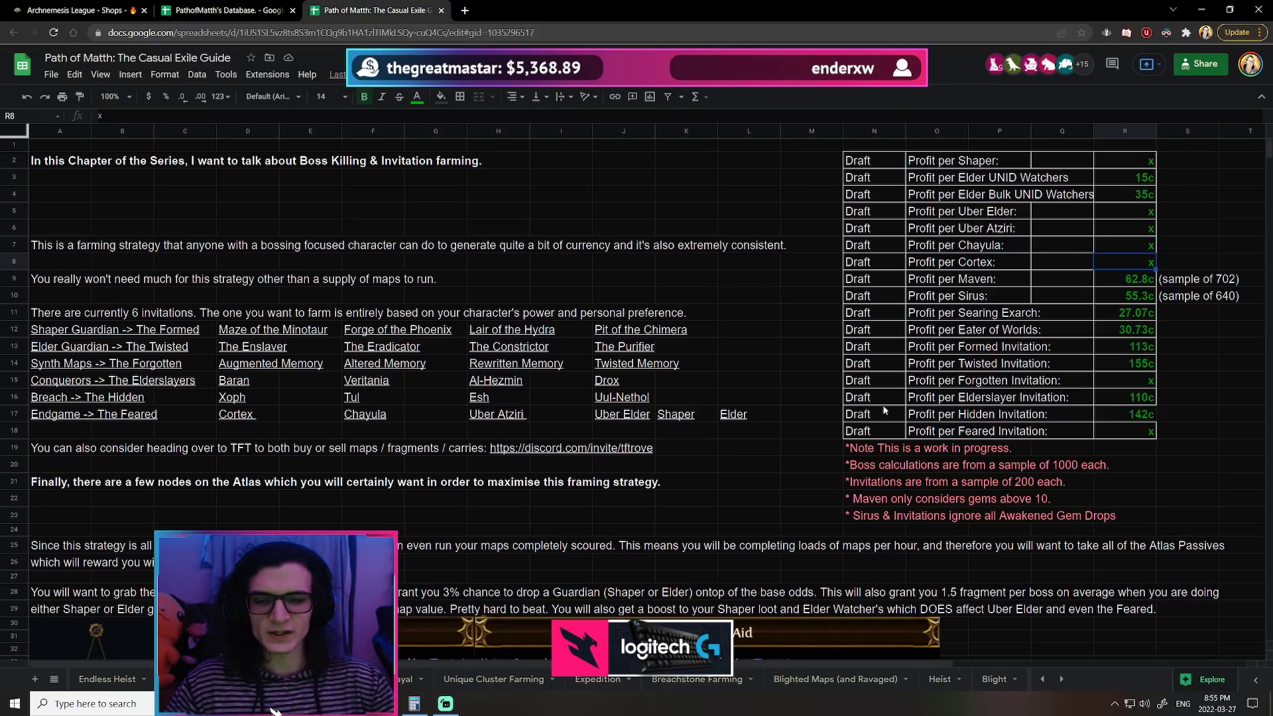
# Step: Check the Feared Invitation profit, then inspect the Expedition sheet's Rusted and Winged + Sextant values
pyautogui.click(1124, 431)
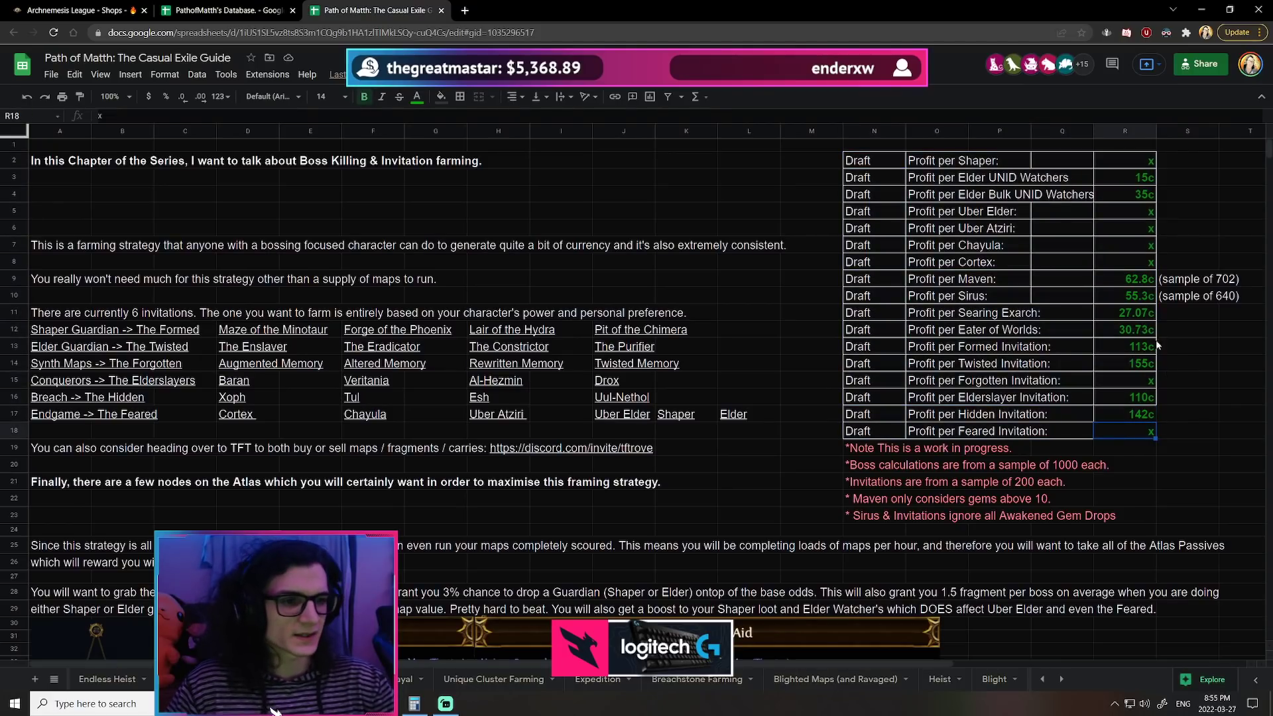
pyautogui.click(1124, 329)
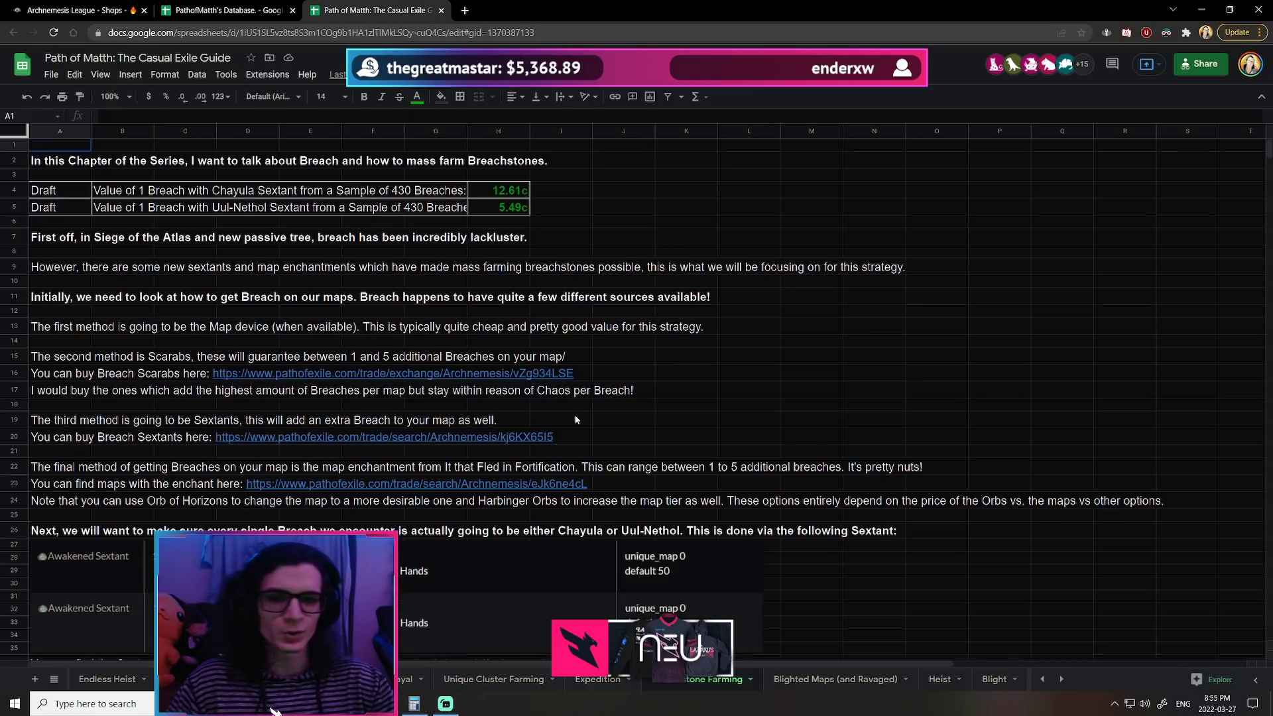
pyautogui.click(596, 679)
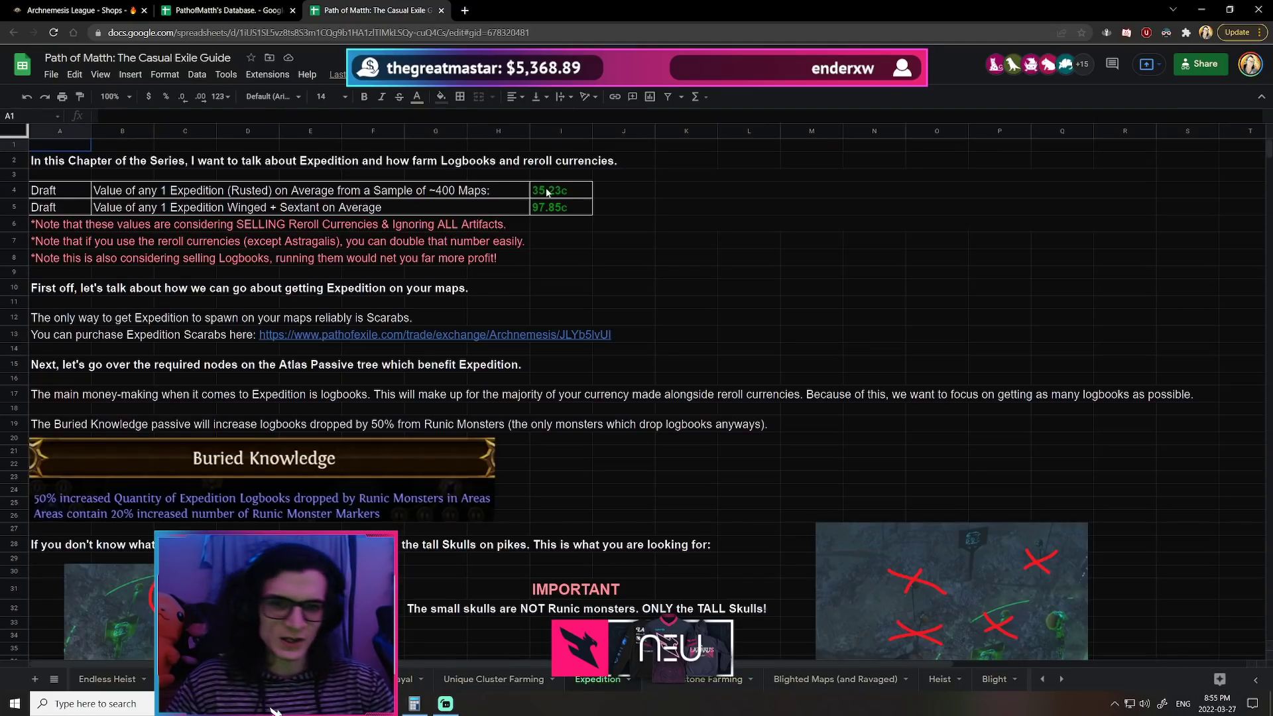
pyautogui.click(560, 206)
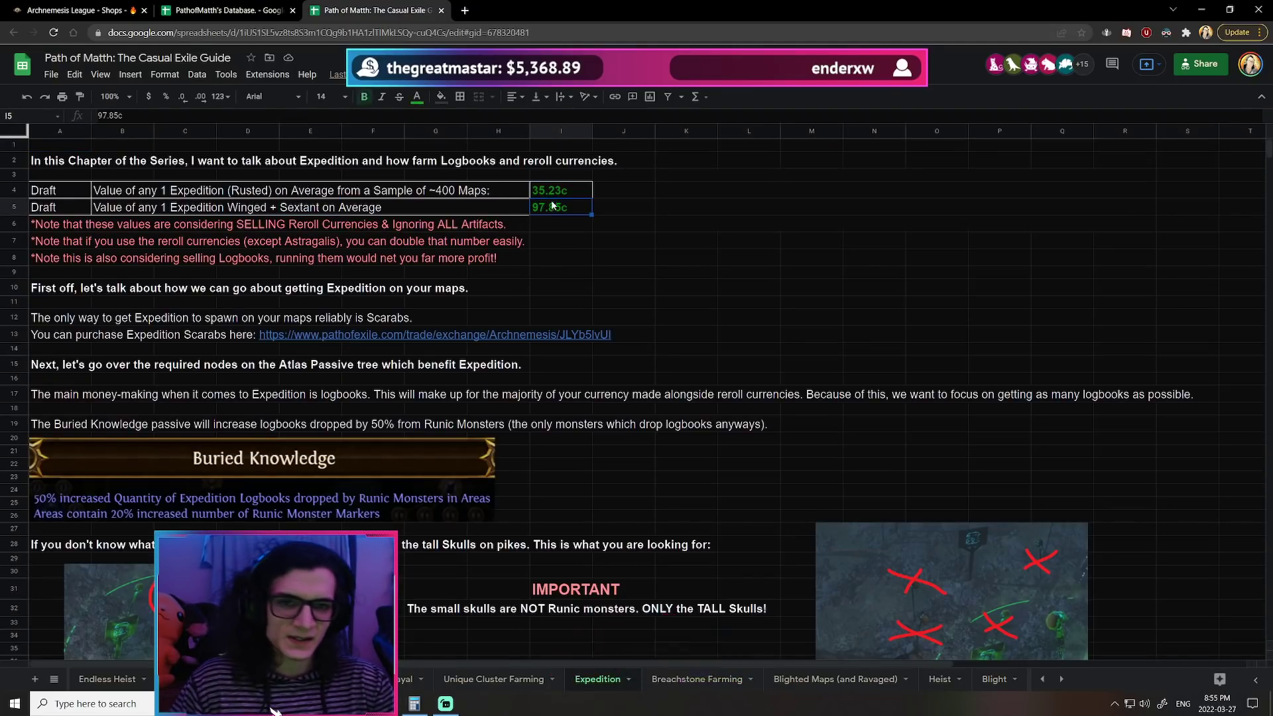
pyautogui.click(560, 190)
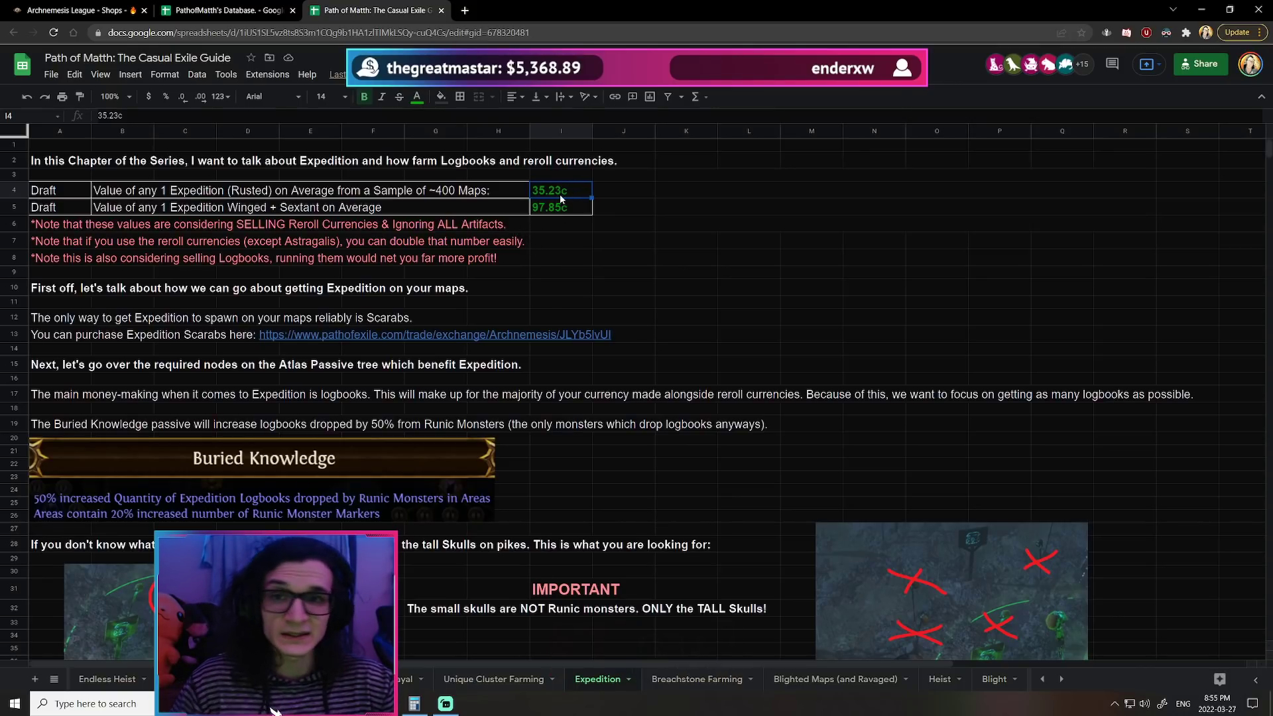
pyautogui.click(560, 207)
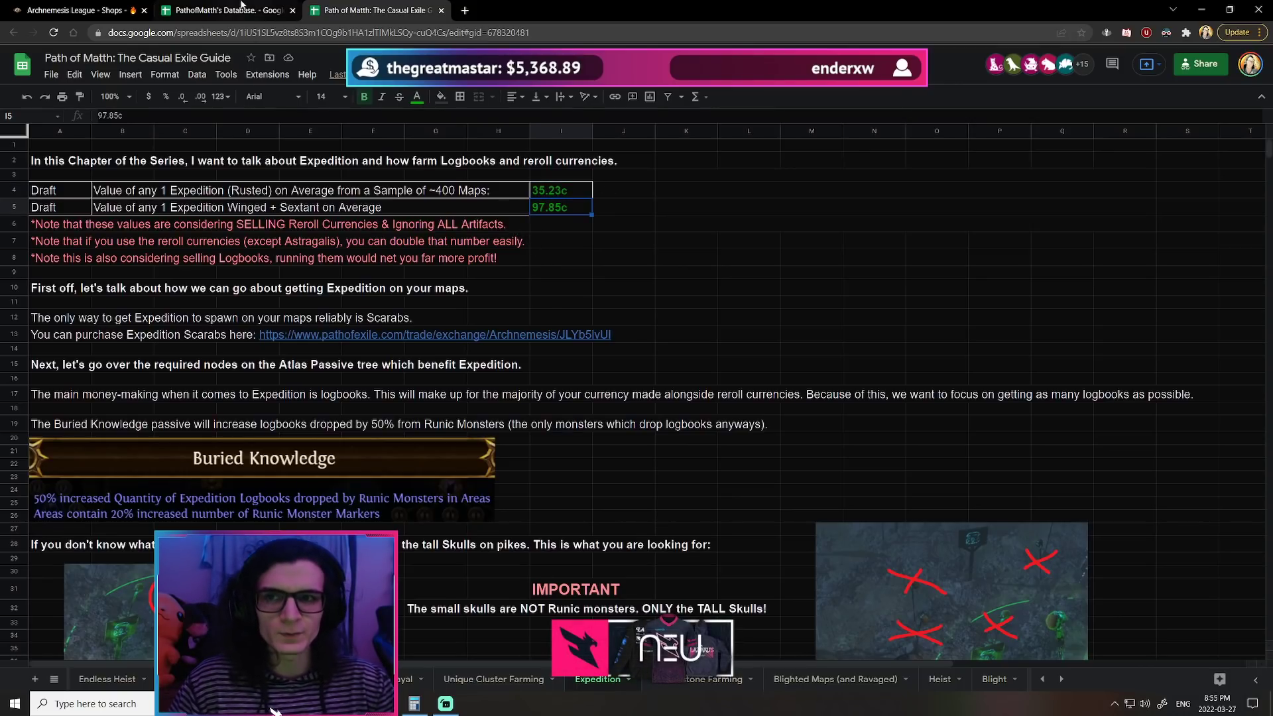
pyautogui.click(225, 11)
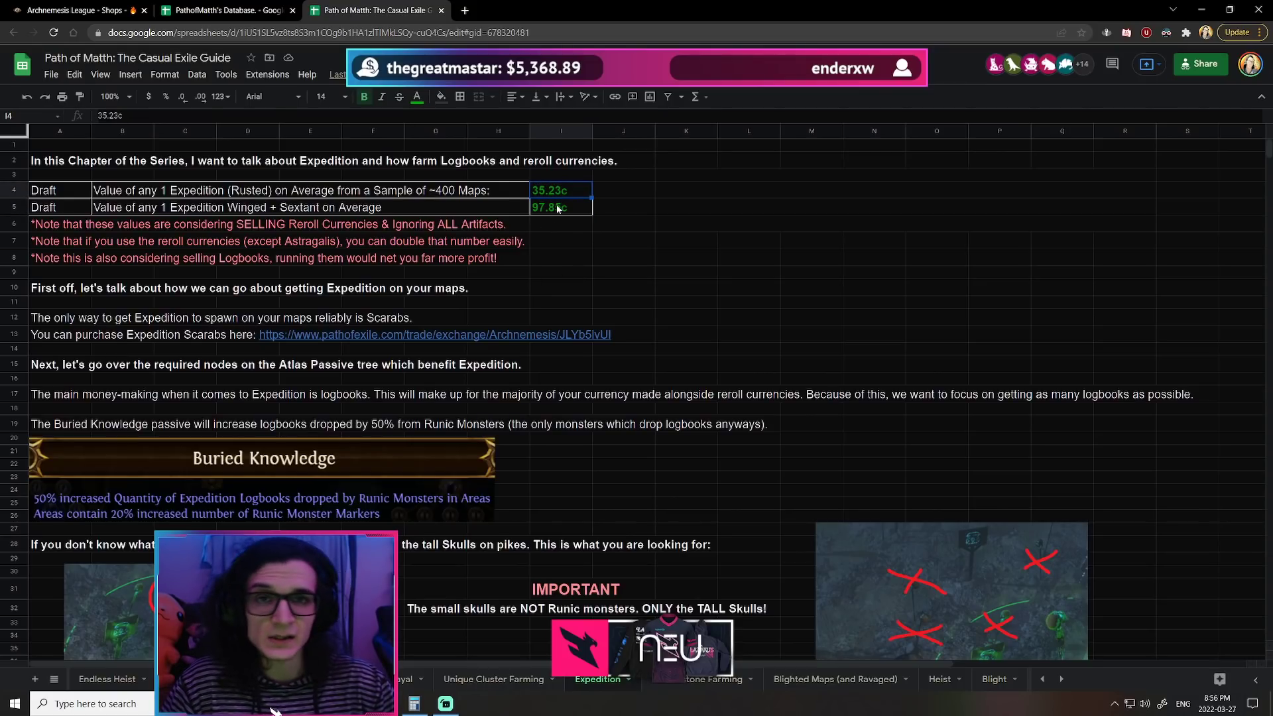
pyautogui.moveTo(700, 389)
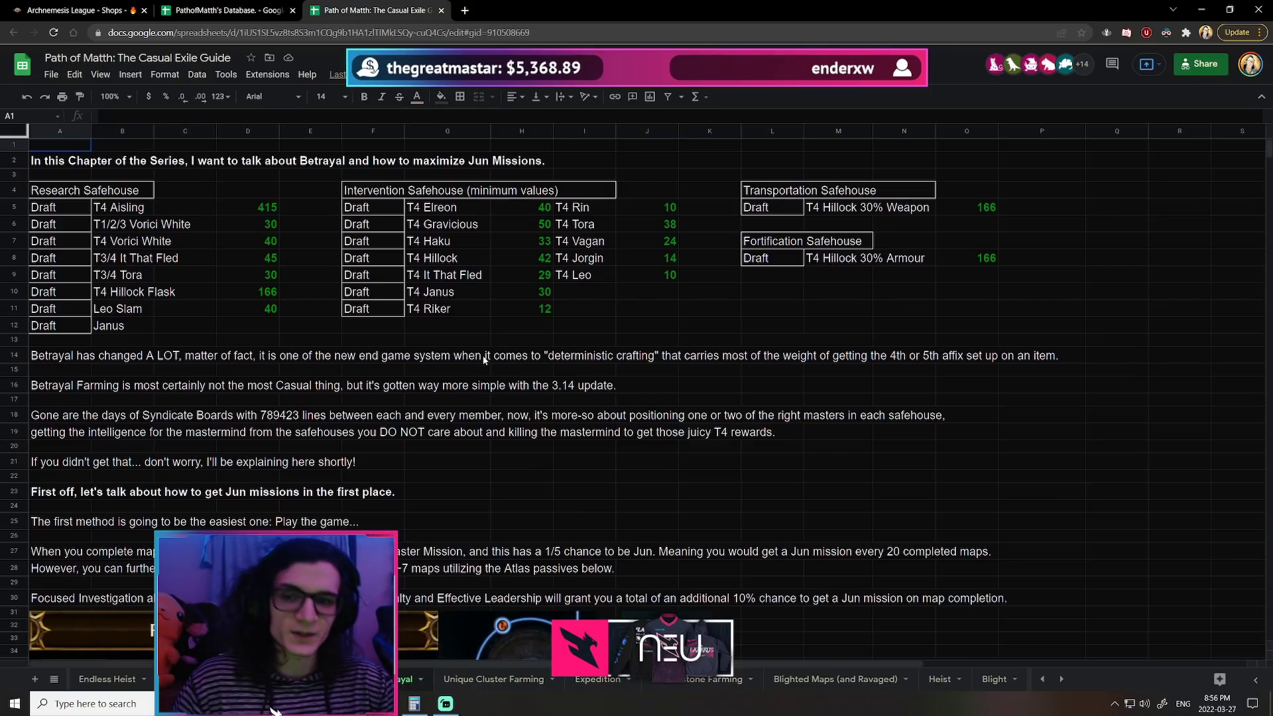
# Step: Select the T4 Aisling safehouse value of 415 on the Betrayal sheet
pyautogui.click(247, 206)
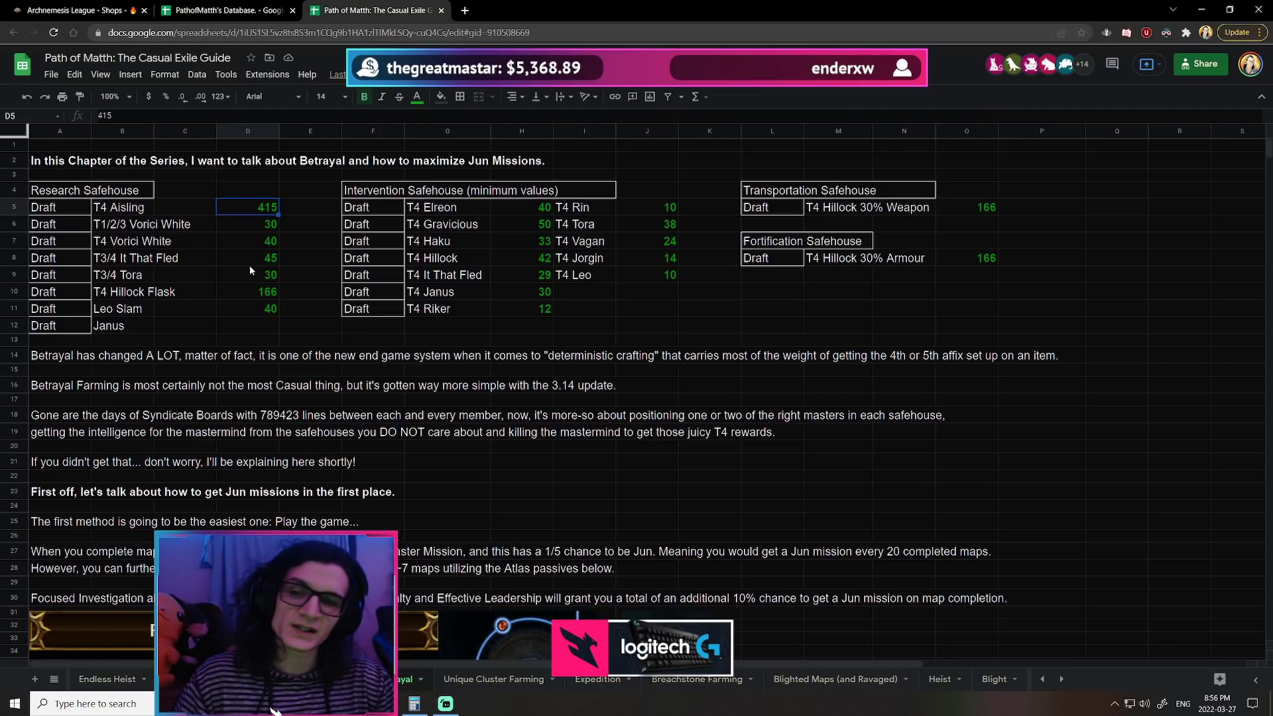
pyautogui.moveTo(287, 340)
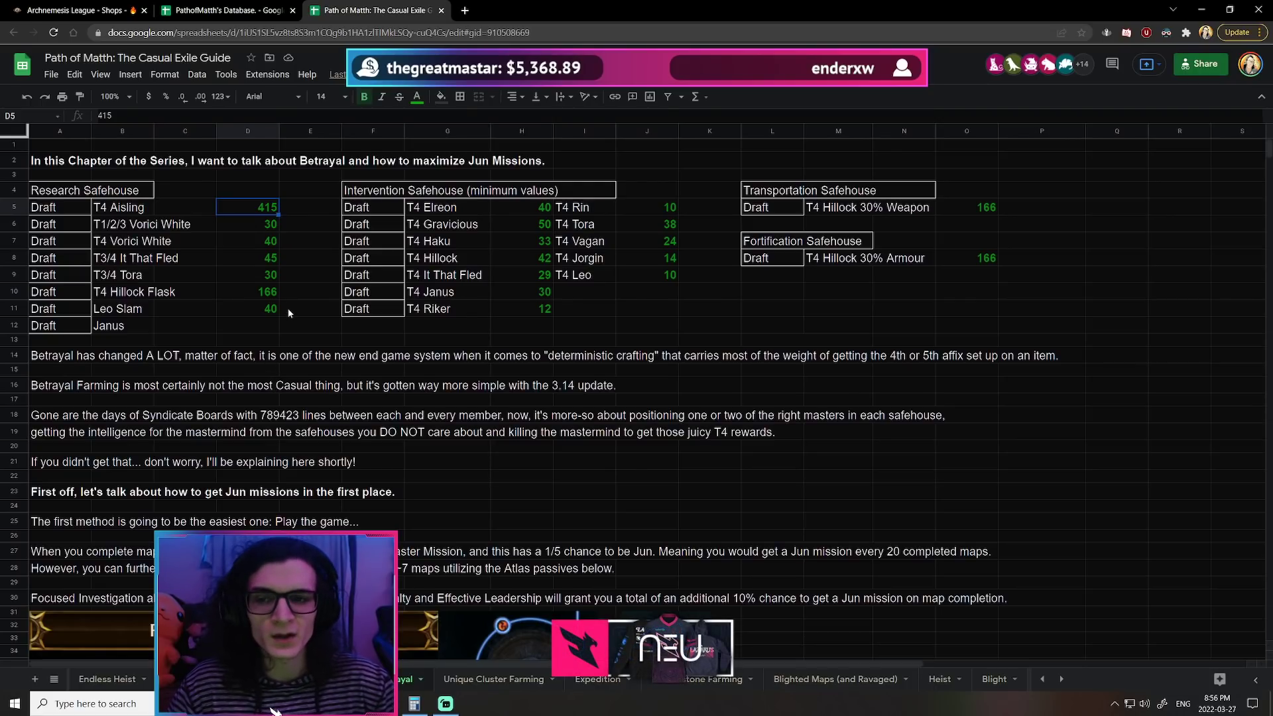
pyautogui.moveTo(686, 236)
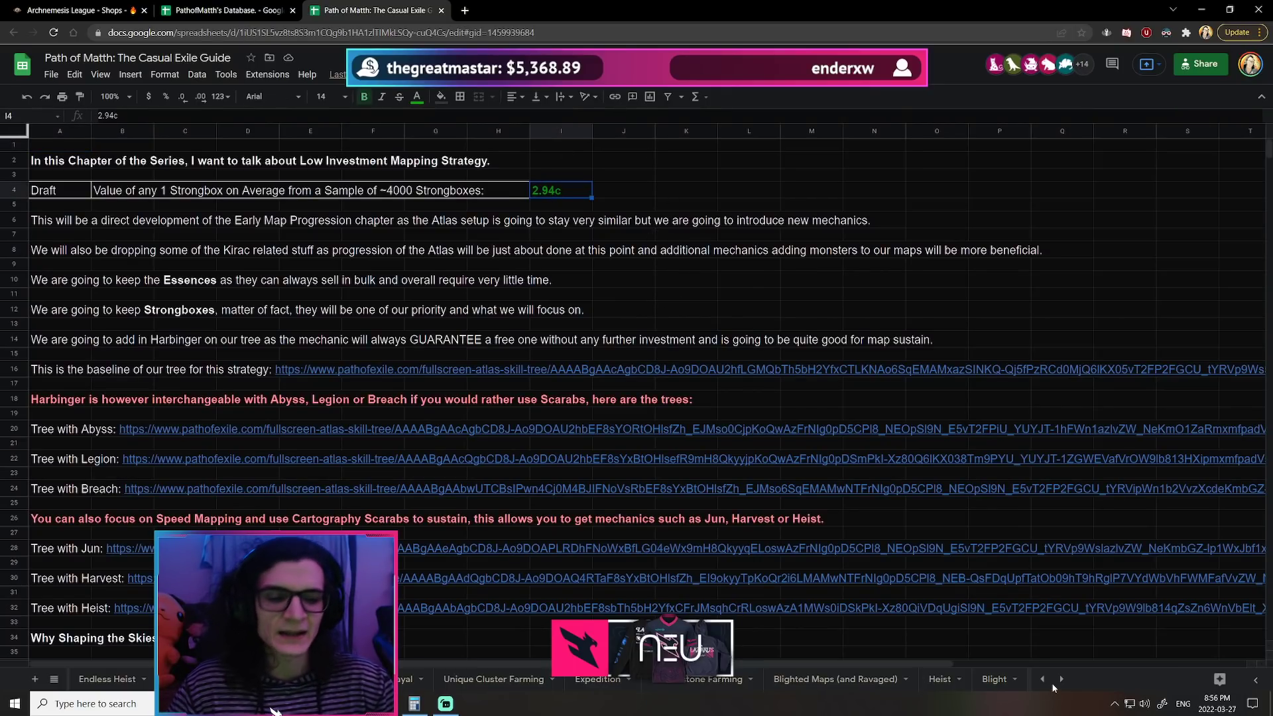
# Step: Visit the Deli Mirror Farming sheet, then return to the Boss Farming sheet
pyautogui.click(732, 678)
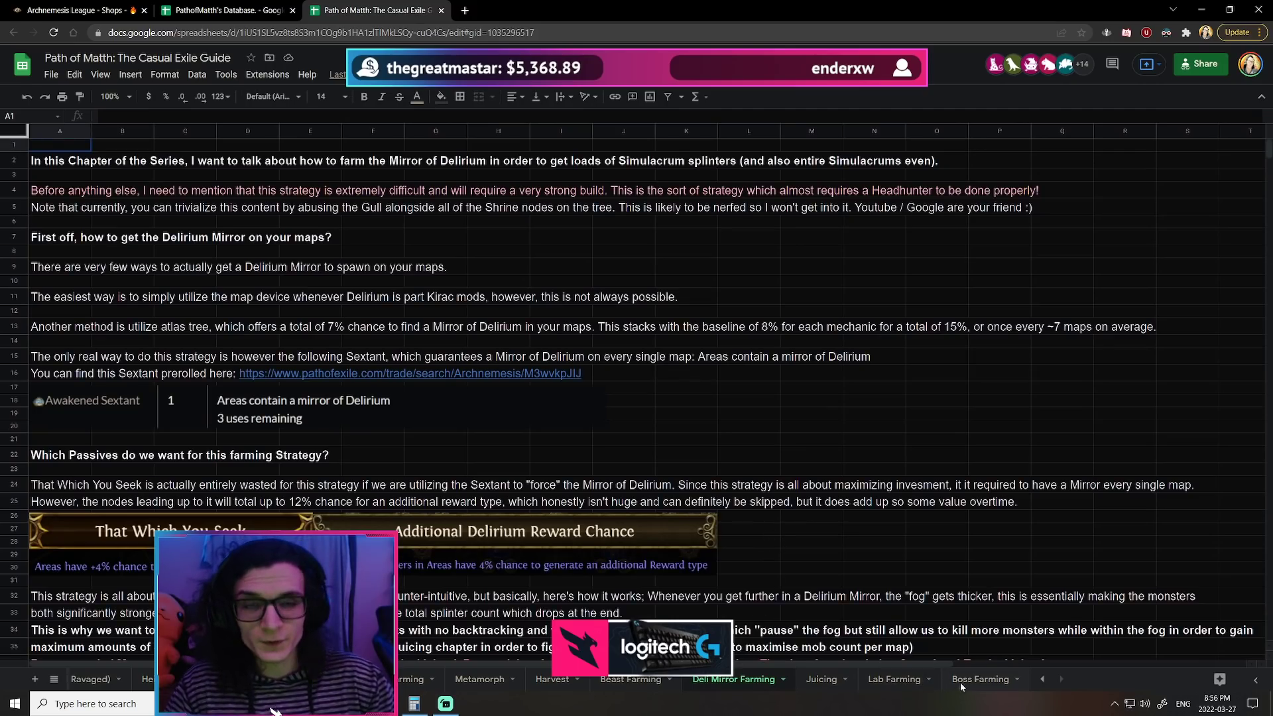
pyautogui.click(980, 679)
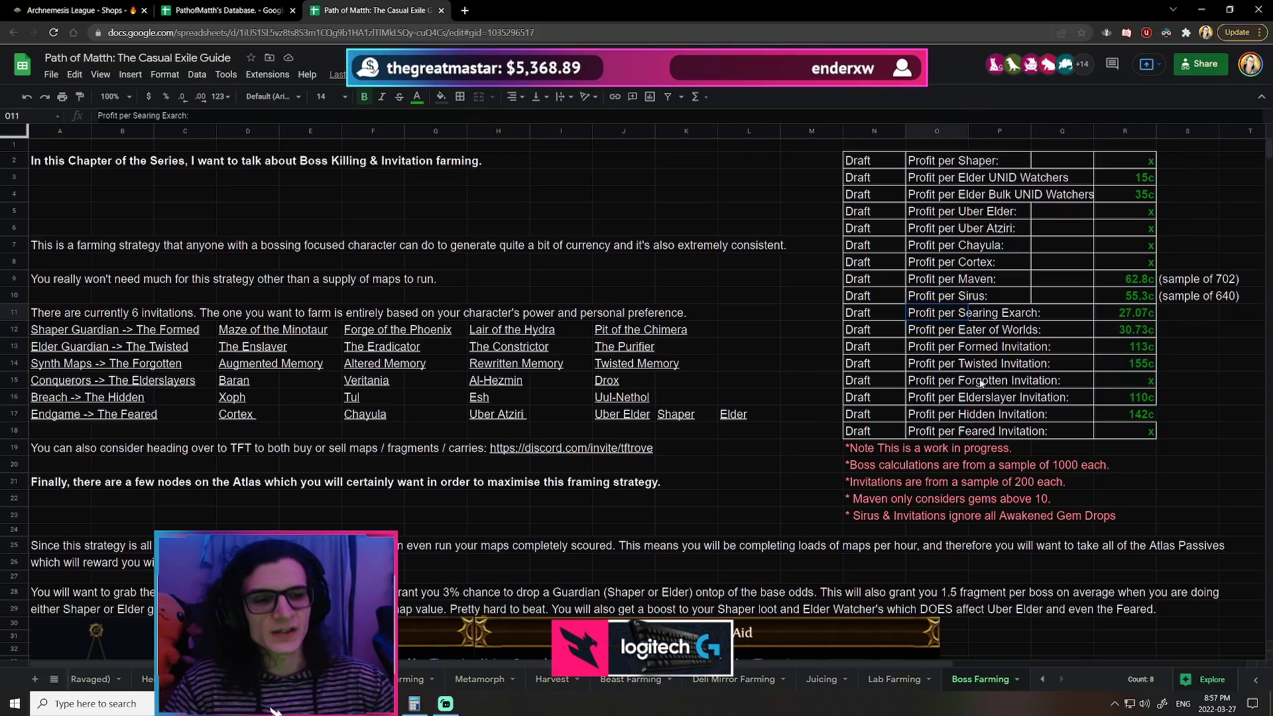
pyautogui.moveTo(974, 312); pyautogui.dragTo(1145, 419)
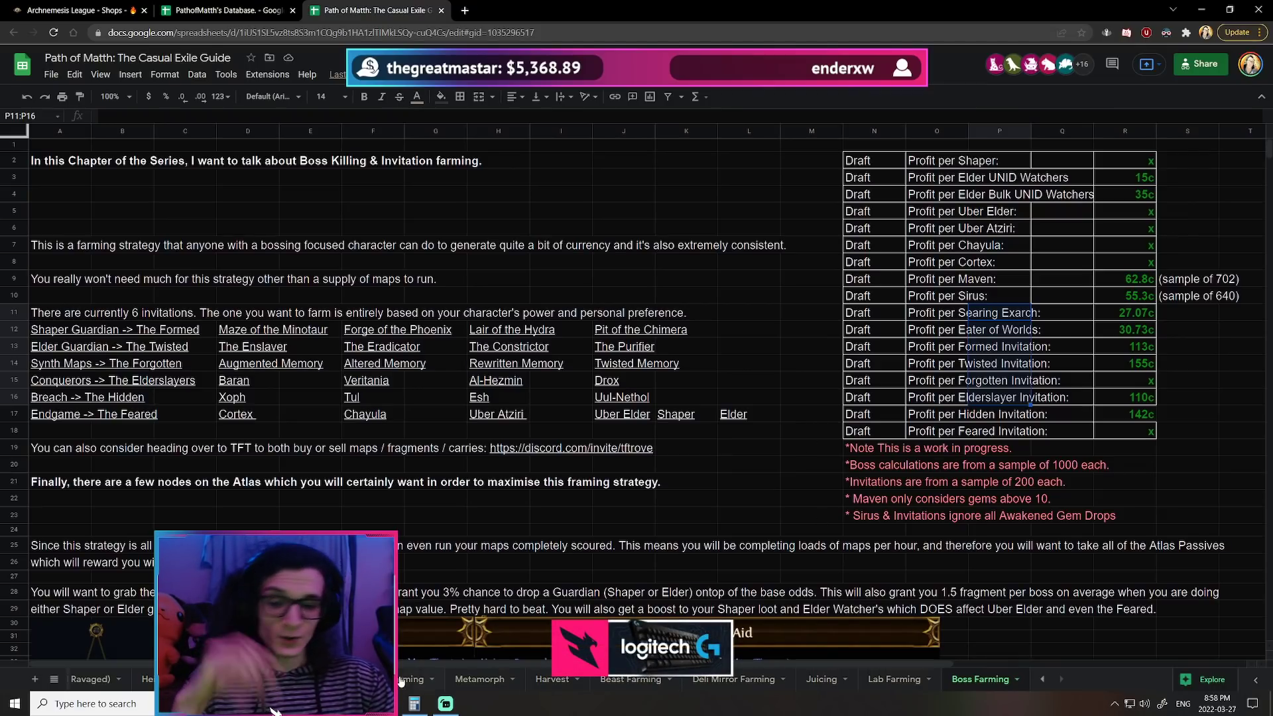
pyautogui.click(225, 11)
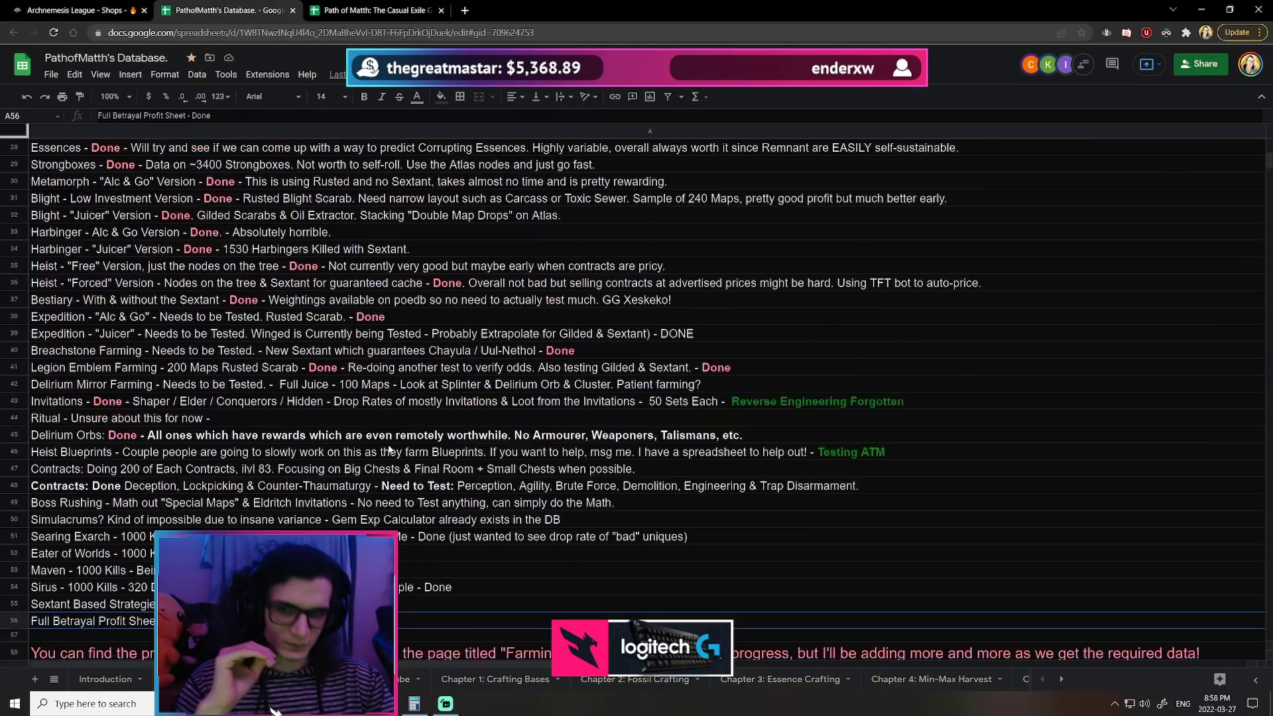
pyautogui.click(375, 10)
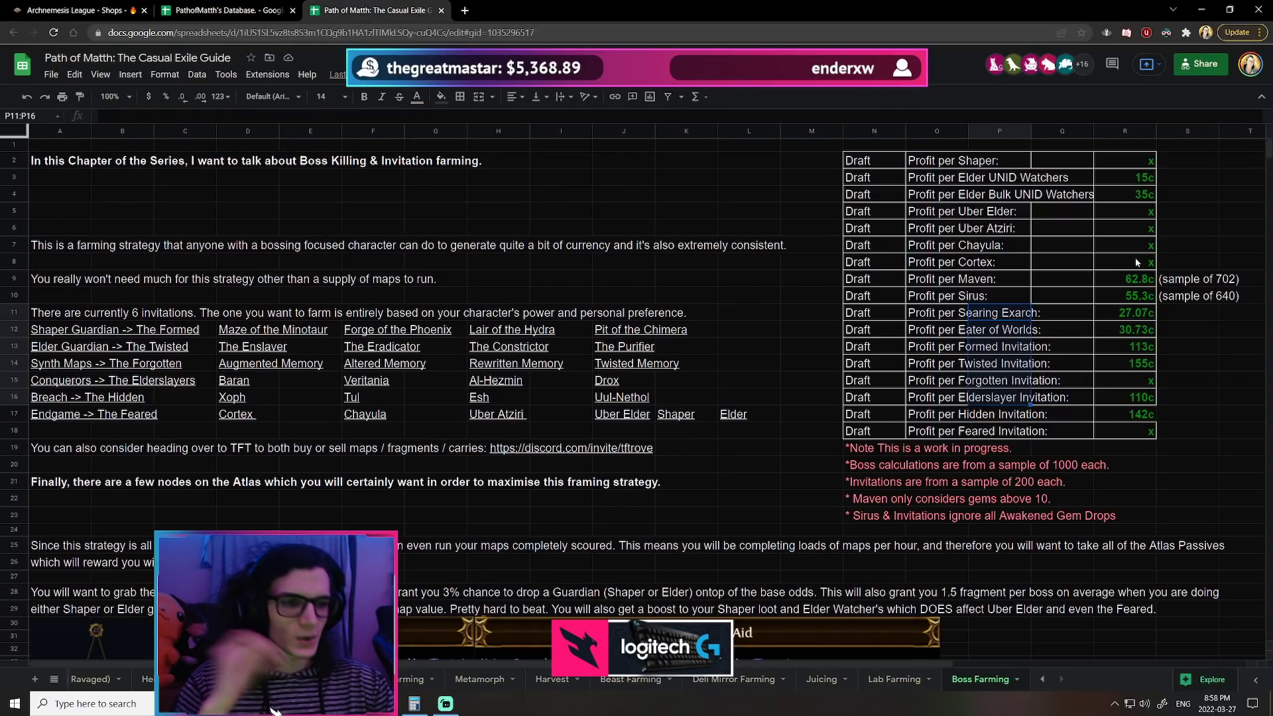
pyautogui.click(893, 678)
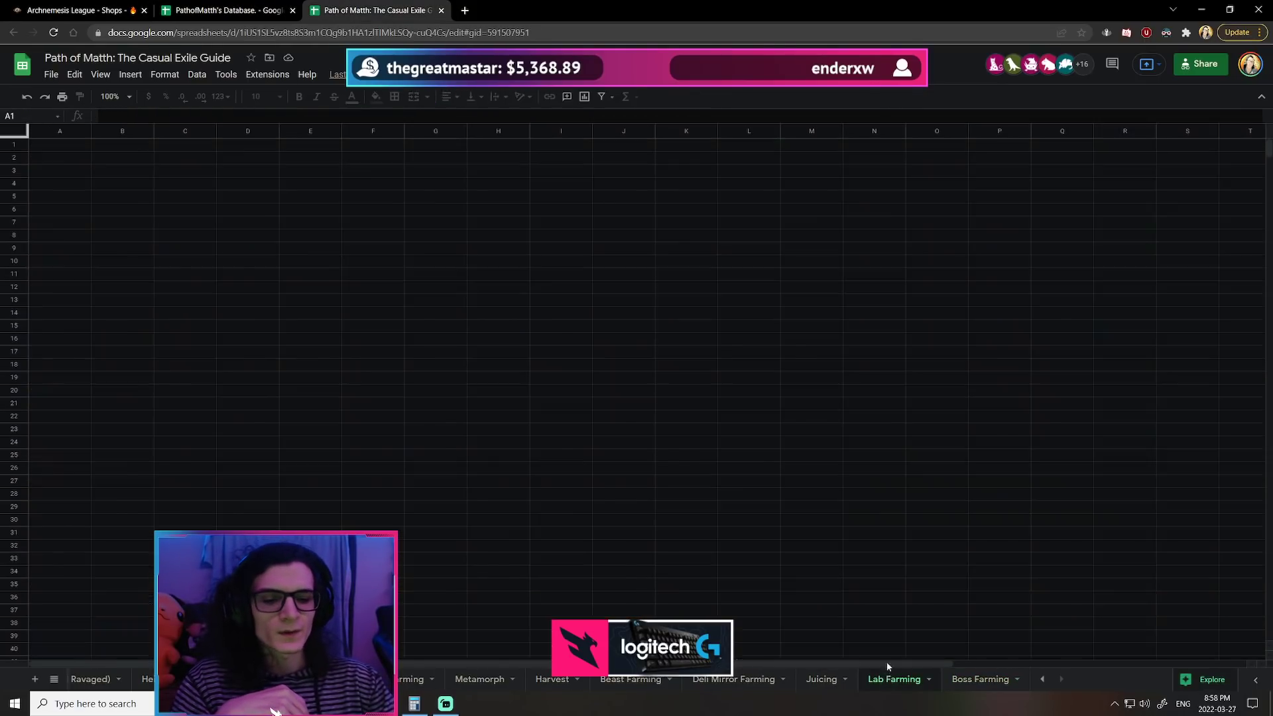
# Step: Open the Juicing sheet and select the Harbinger value without the Sextant
pyautogui.click(821, 678)
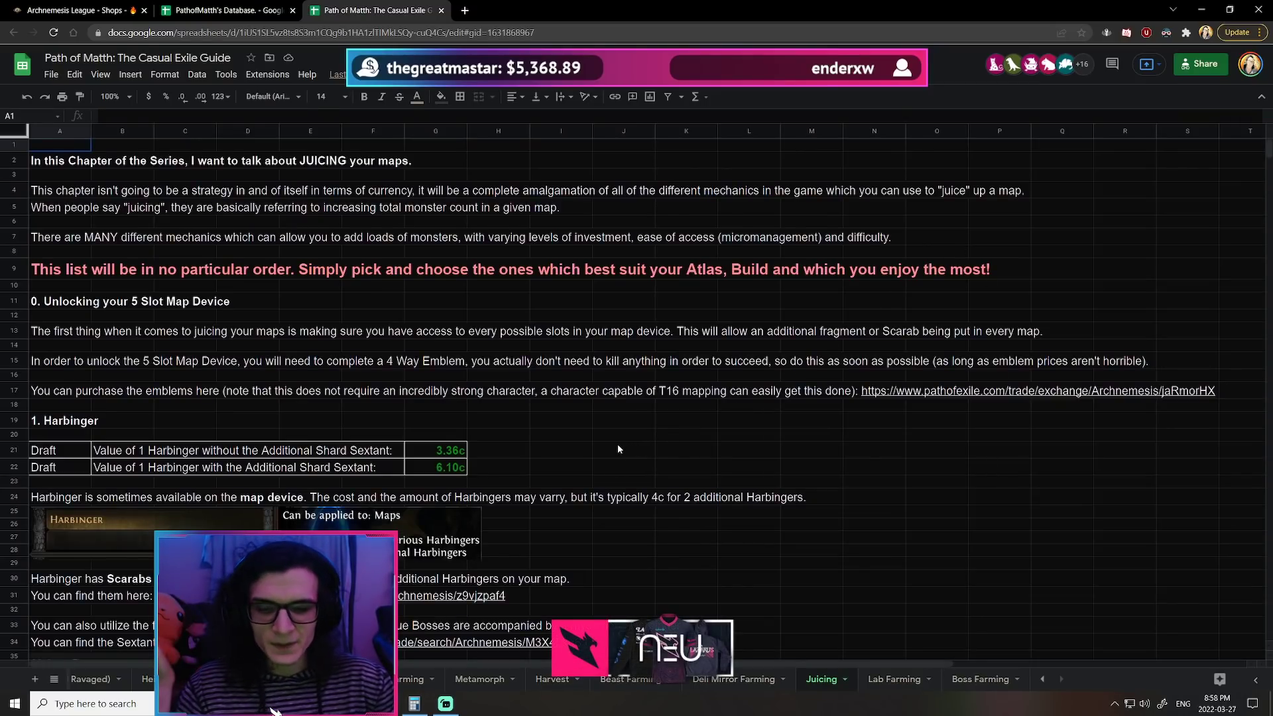
pyautogui.scroll(-3)
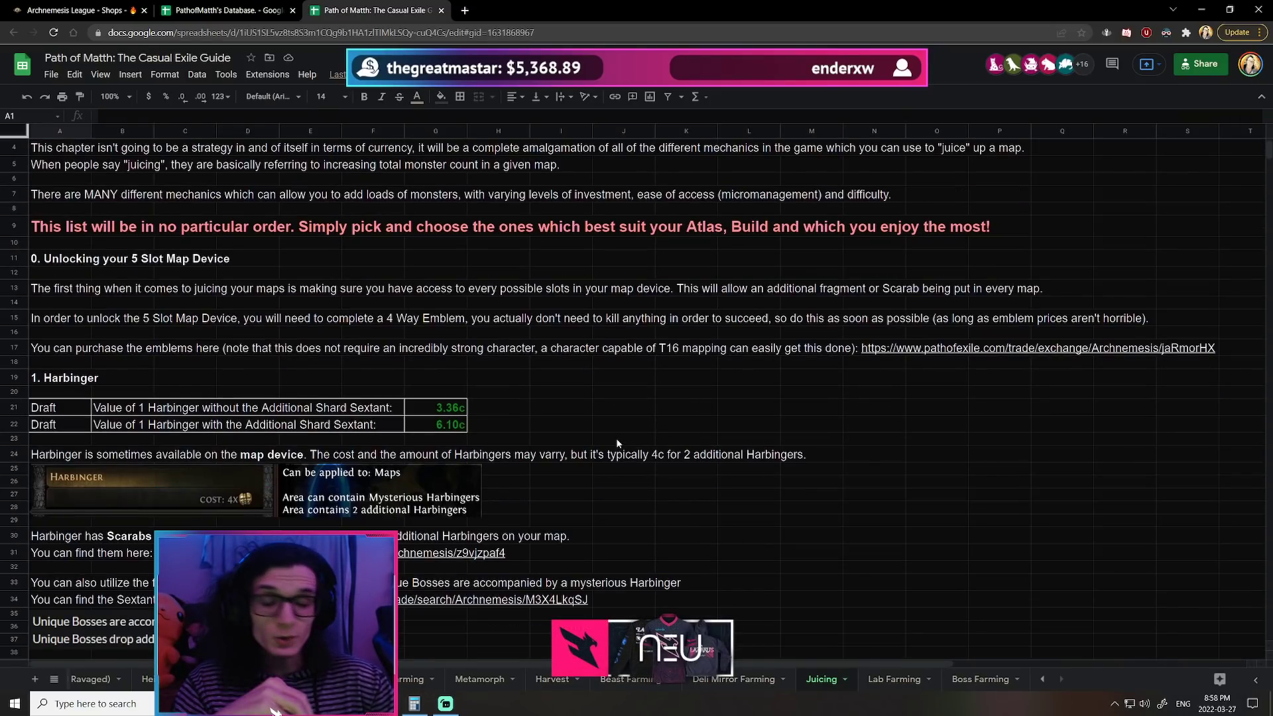
pyautogui.click(435, 408)
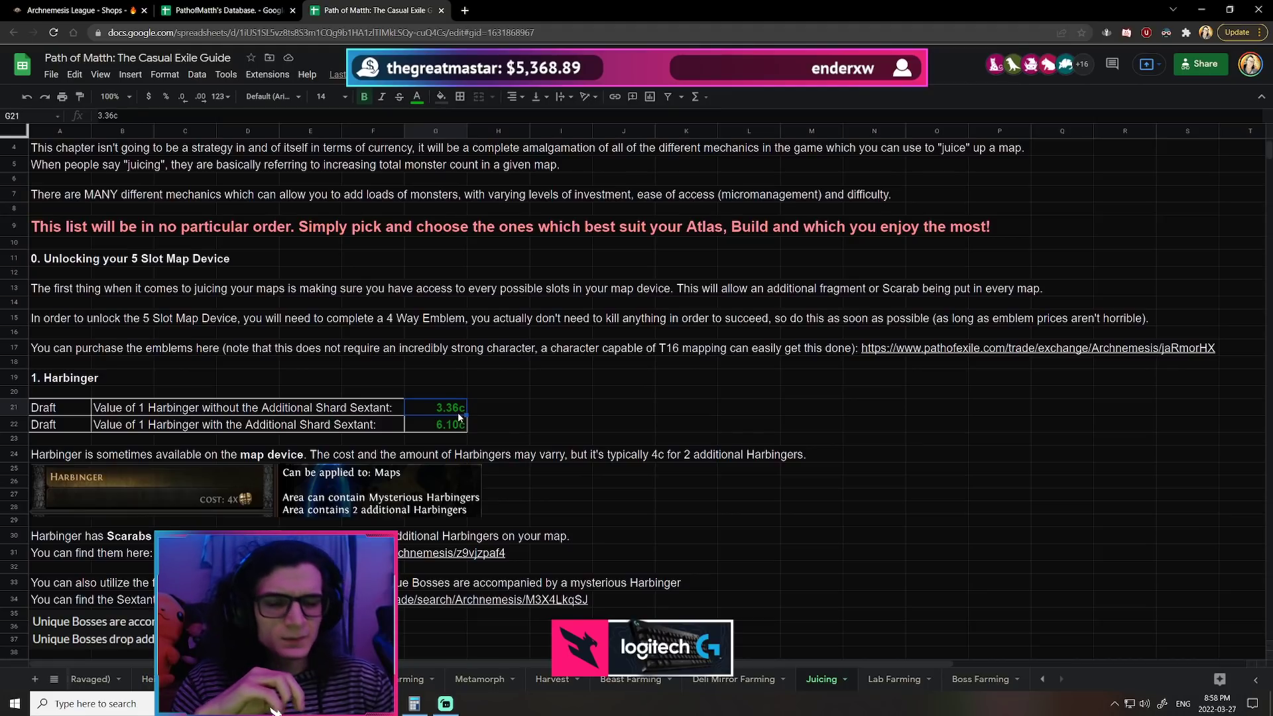
pyautogui.moveTo(394, 438)
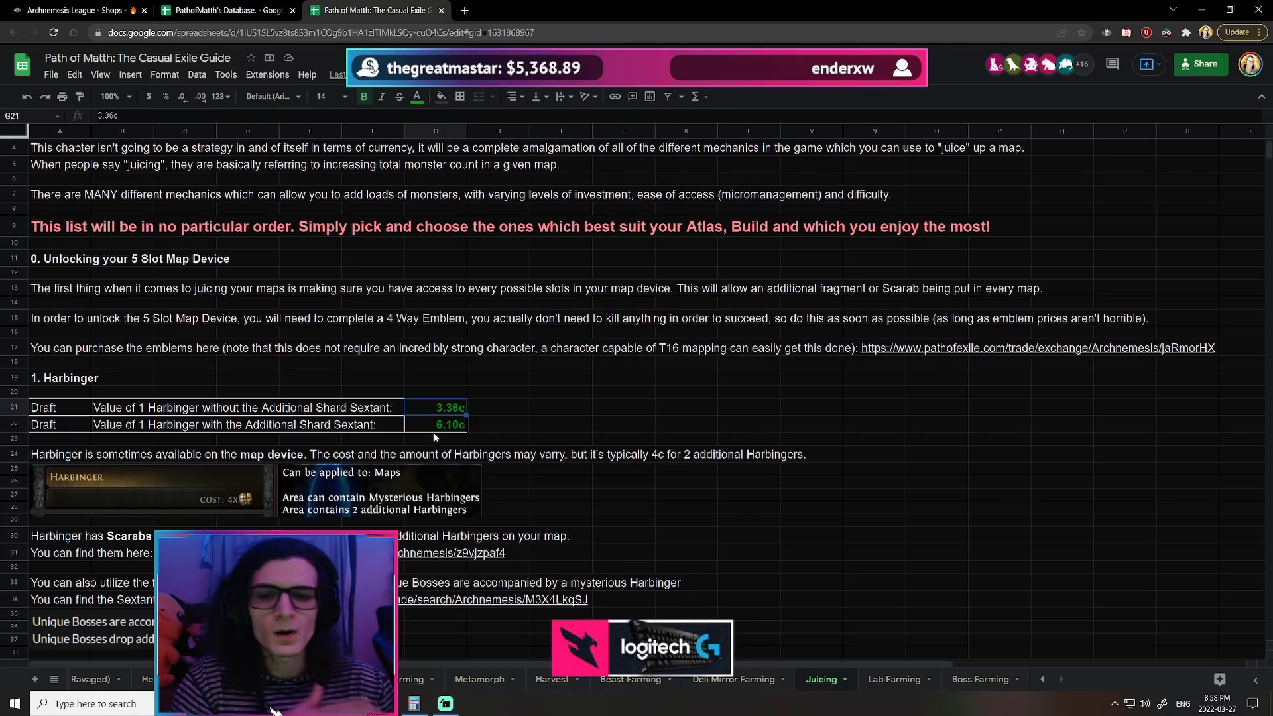
pyautogui.moveTo(528, 461)
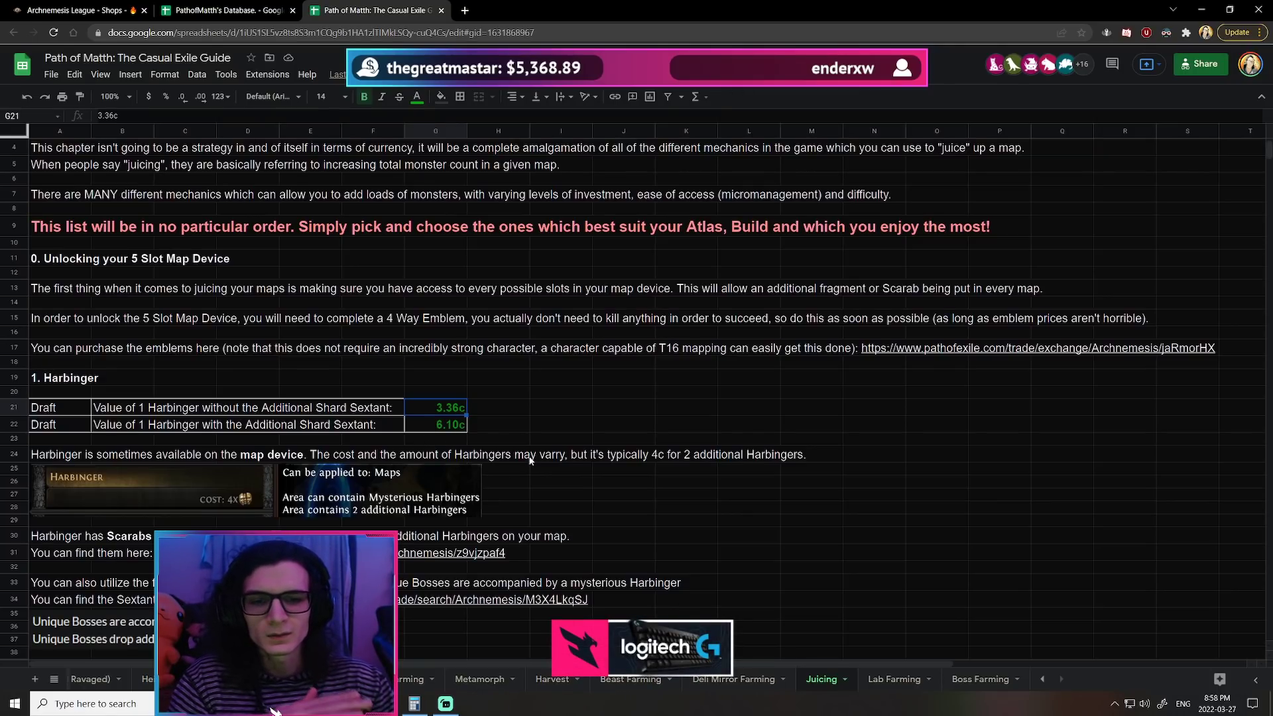
pyautogui.moveTo(513, 427)
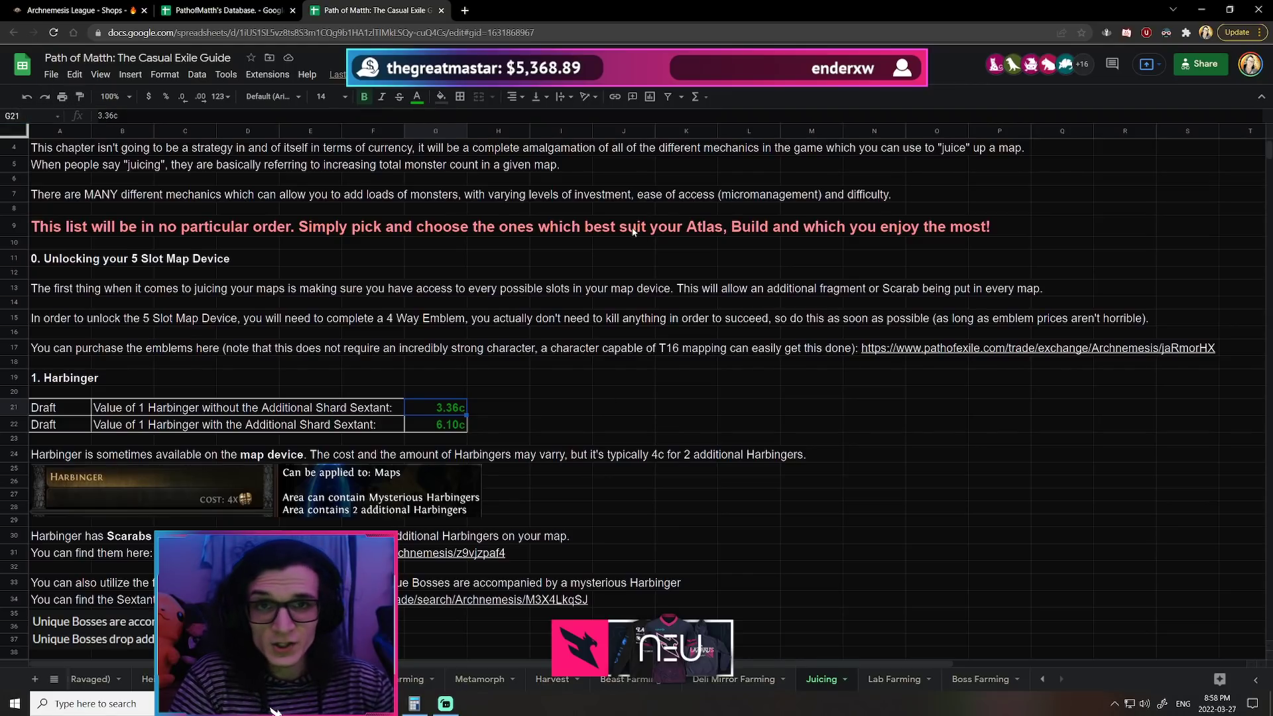
pyautogui.moveTo(644, 308)
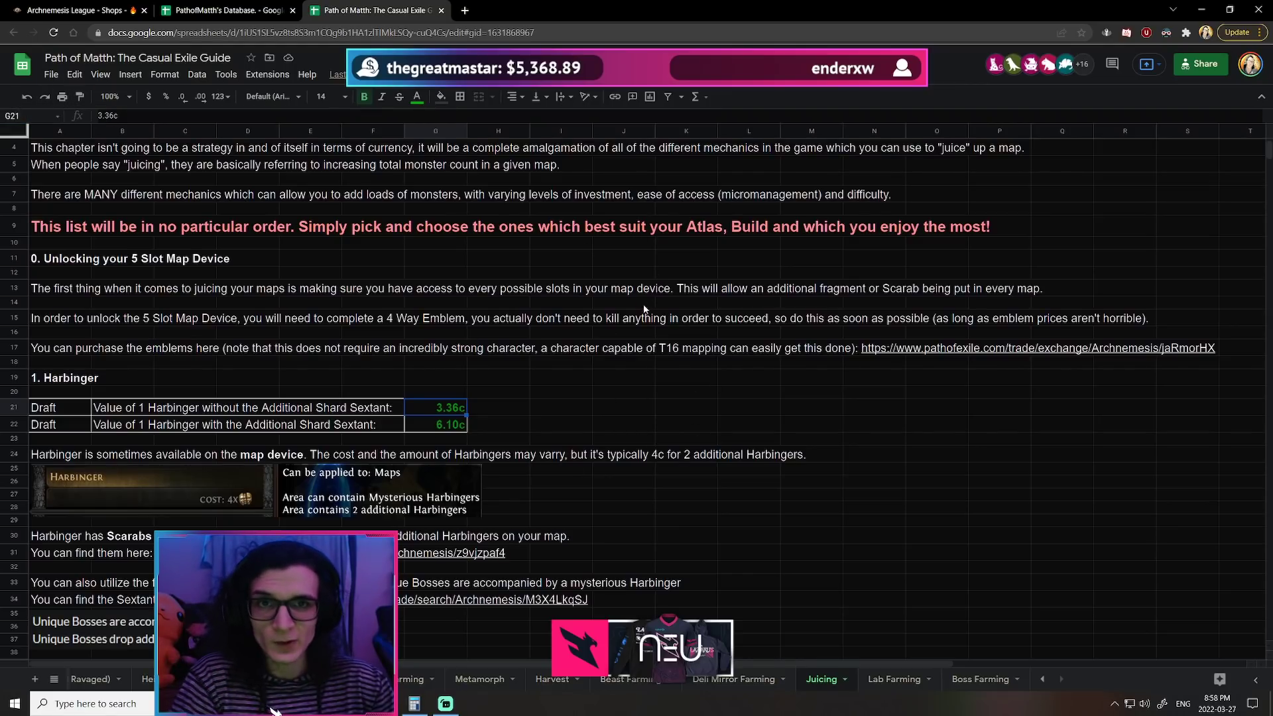
pyautogui.moveTo(524, 493)
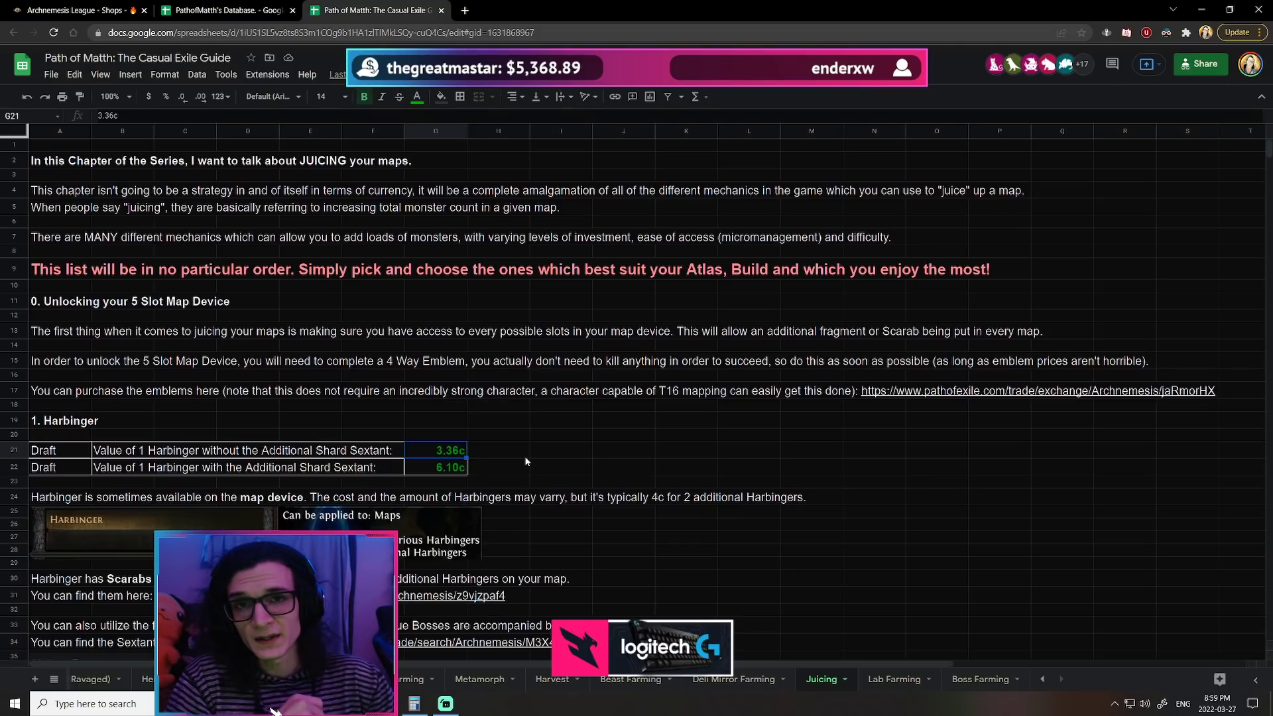
# Step: Step through the Deli Mirror Farming and Harvest sheets to reach the Heist sheet
pyautogui.click(733, 679)
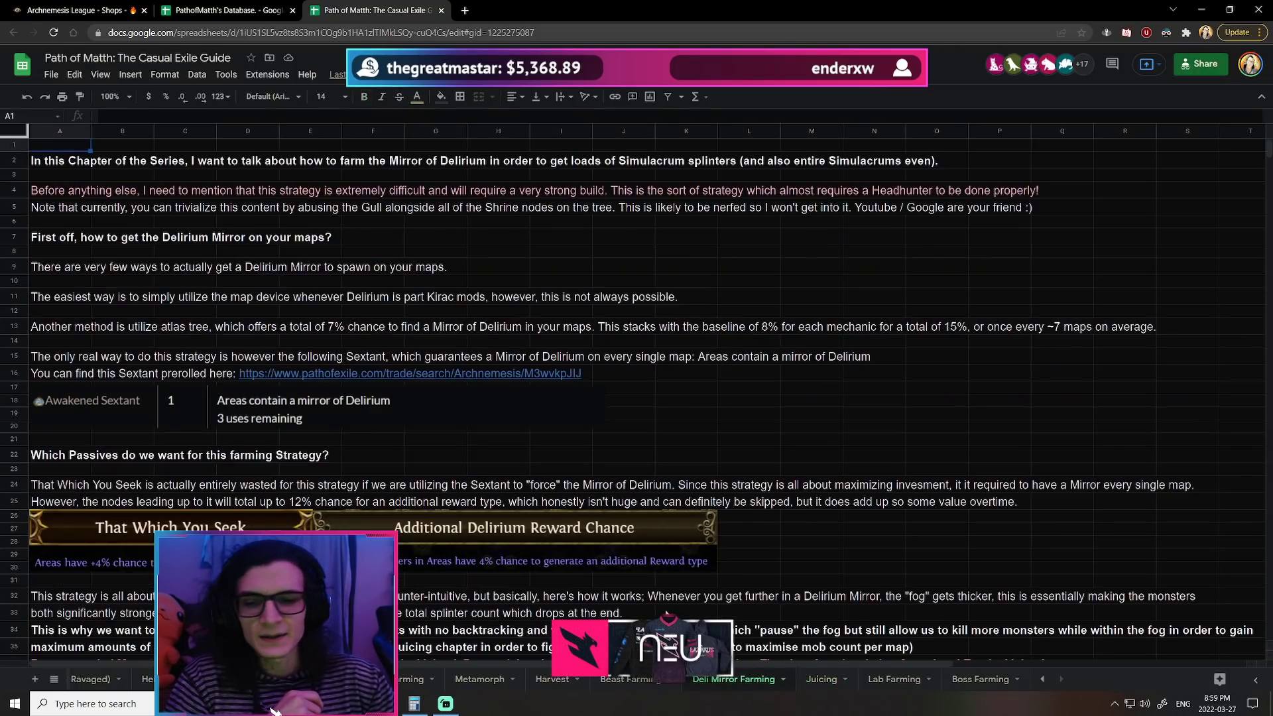
pyautogui.click(553, 679)
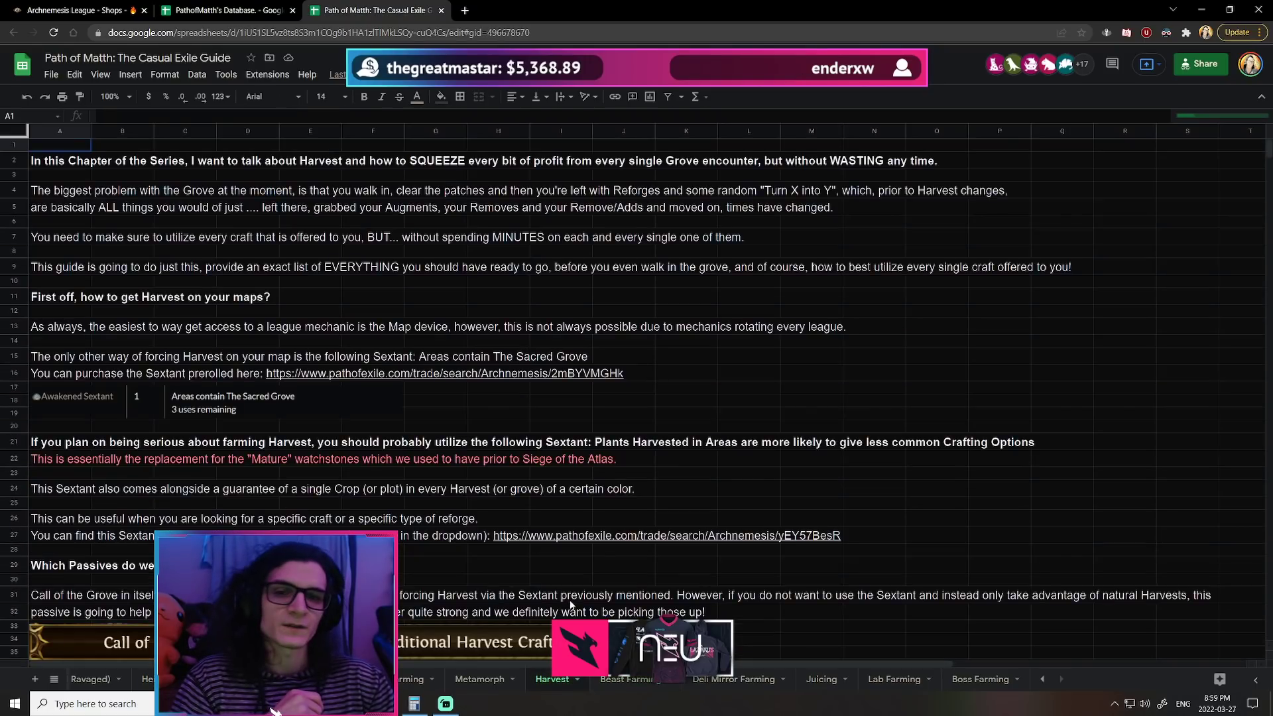
pyautogui.click(479, 680)
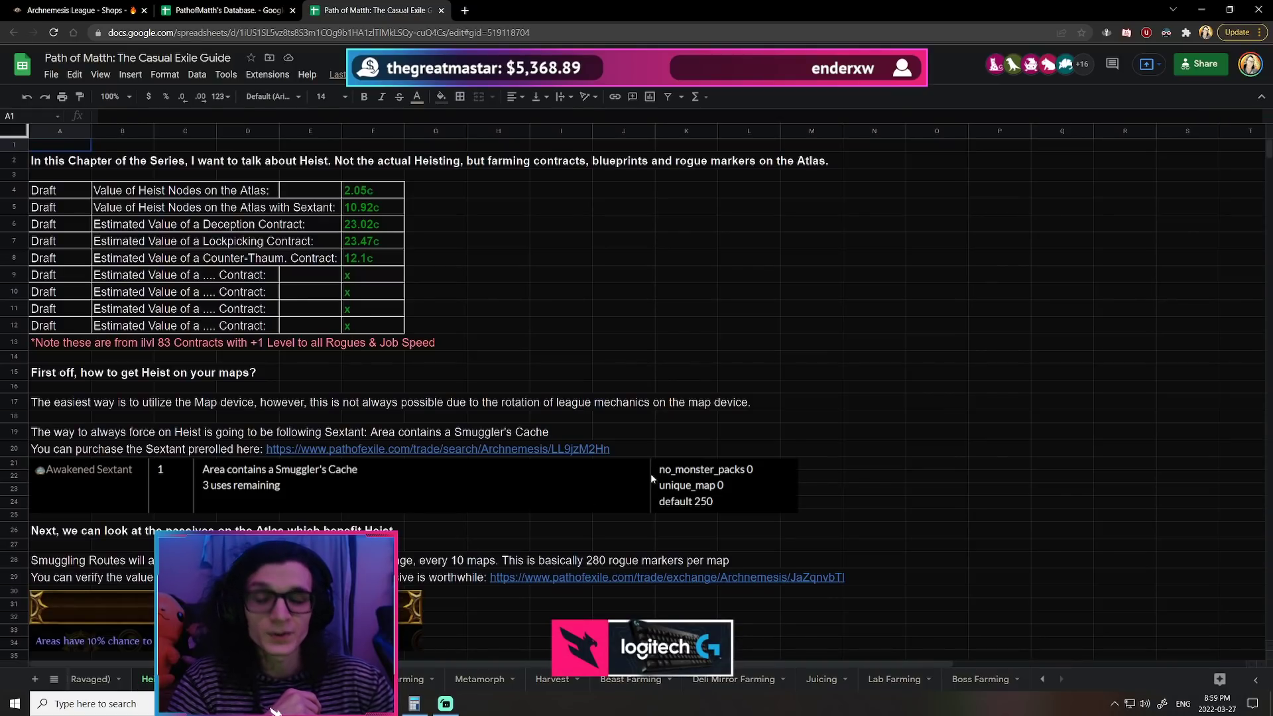
pyautogui.moveTo(687, 455)
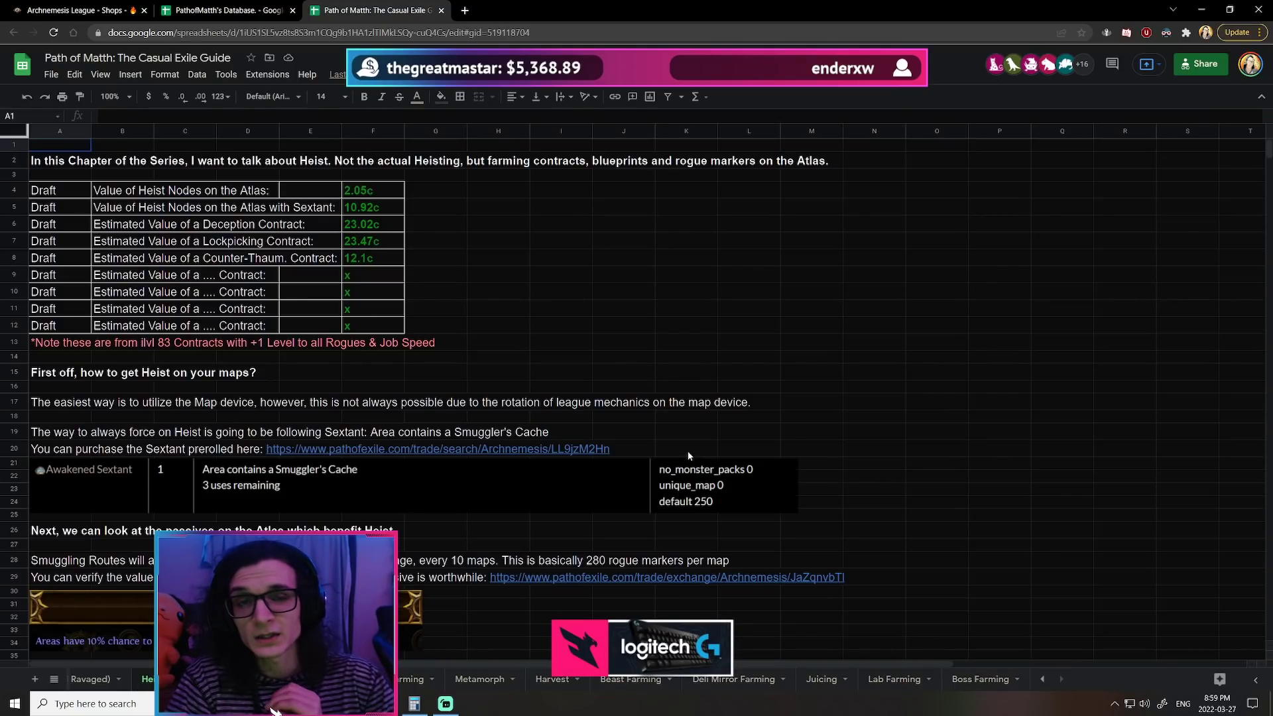